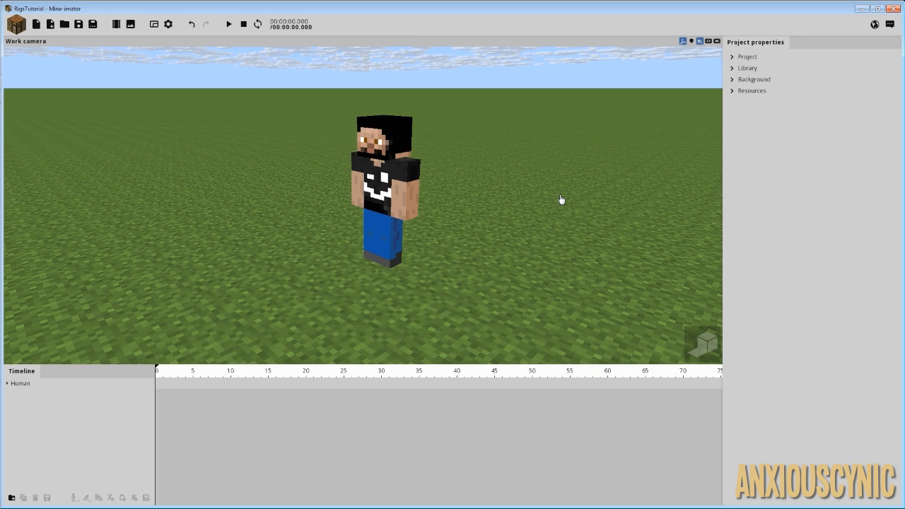
mouse_move(507, 201)
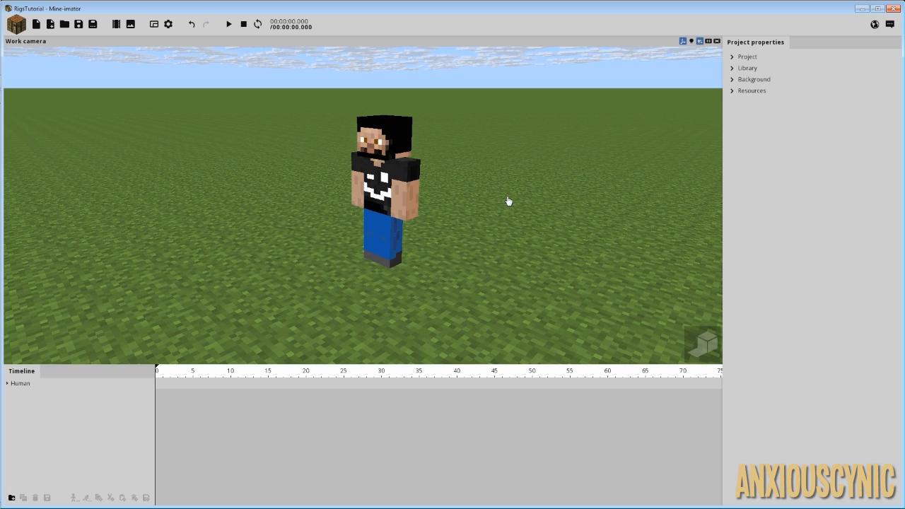
mouse_move(494, 197)
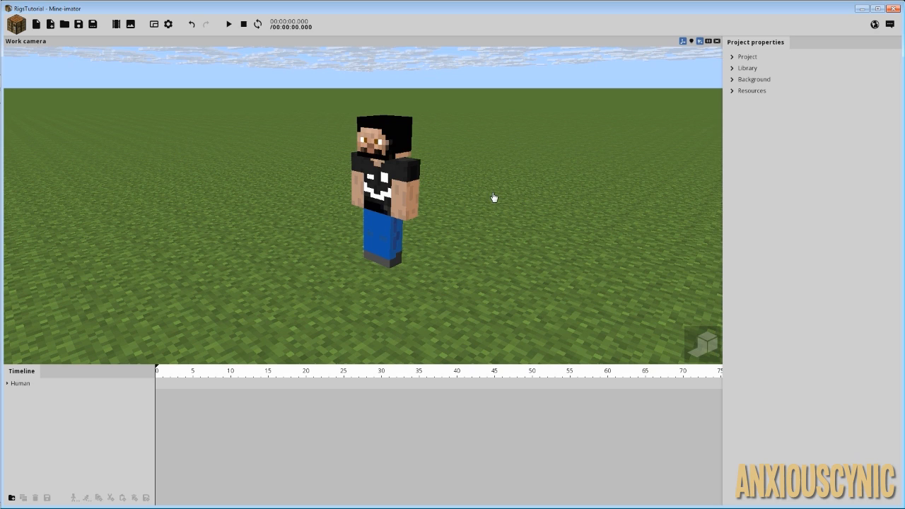
mouse_move(50, 23)
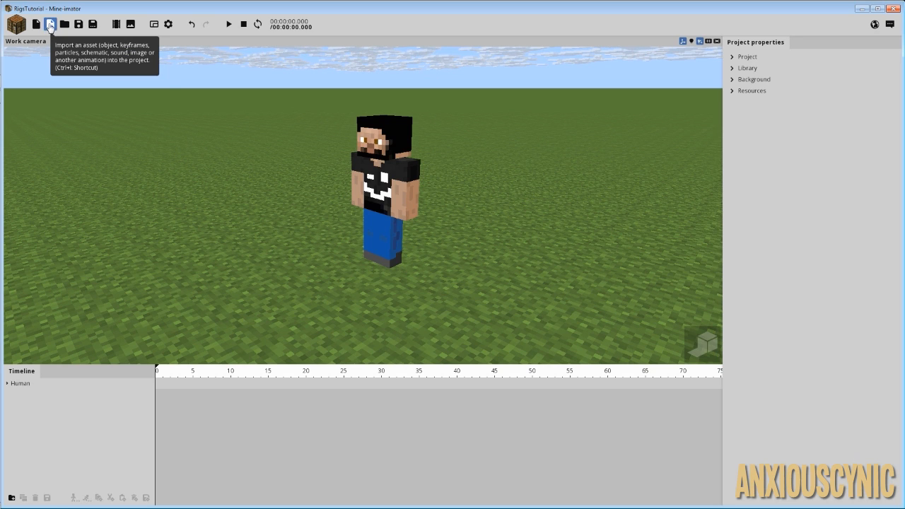
Import the 3D_BowRig.object model from the 3DBowRig folder
left_click(50, 23)
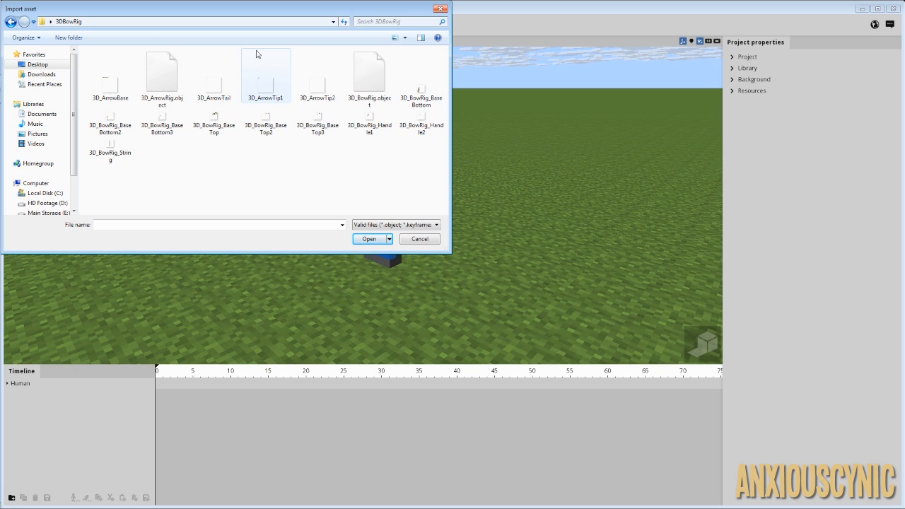
left_click(369, 74)
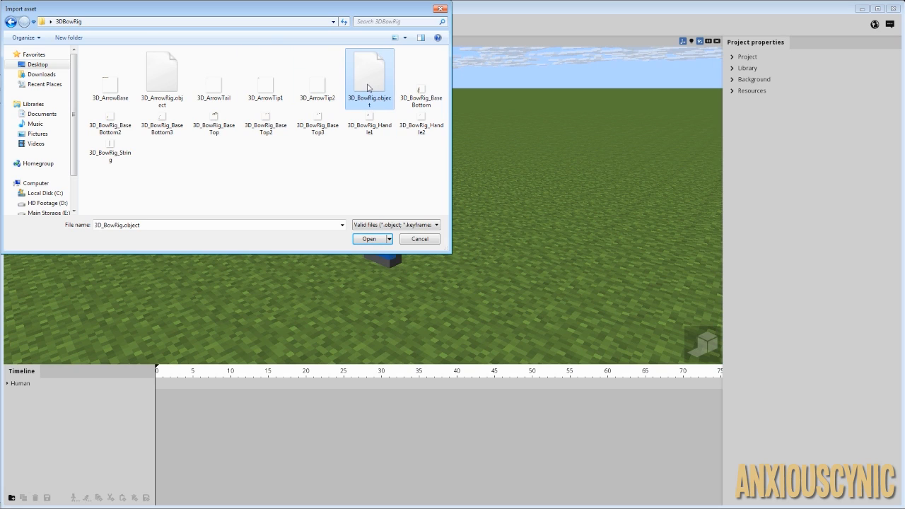
left_click(368, 238)
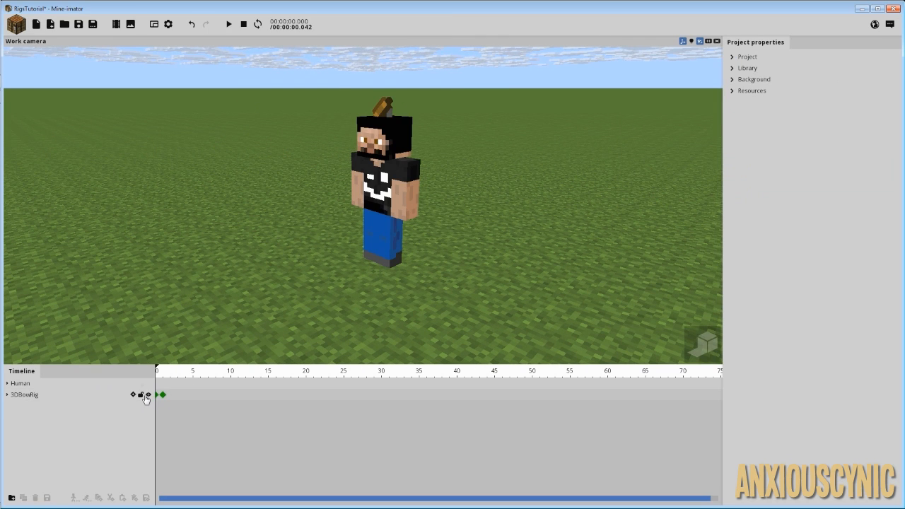
Select the 3DBowRig entry in the timeline to edit the bow
left_click(7, 394)
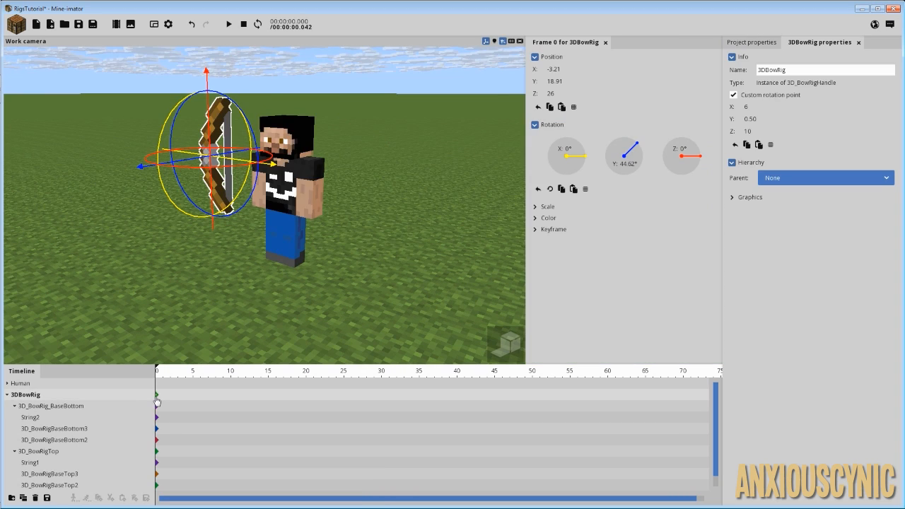
mouse_move(399, 210)
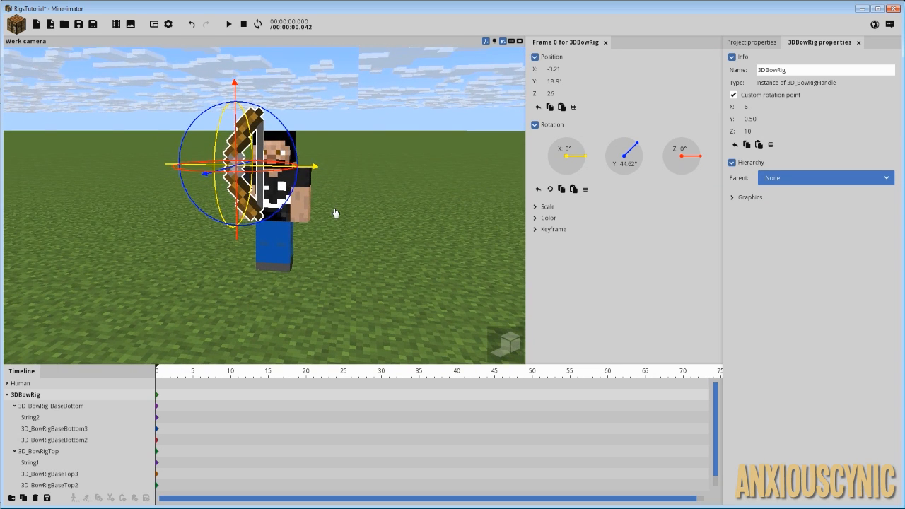
mouse_move(347, 214)
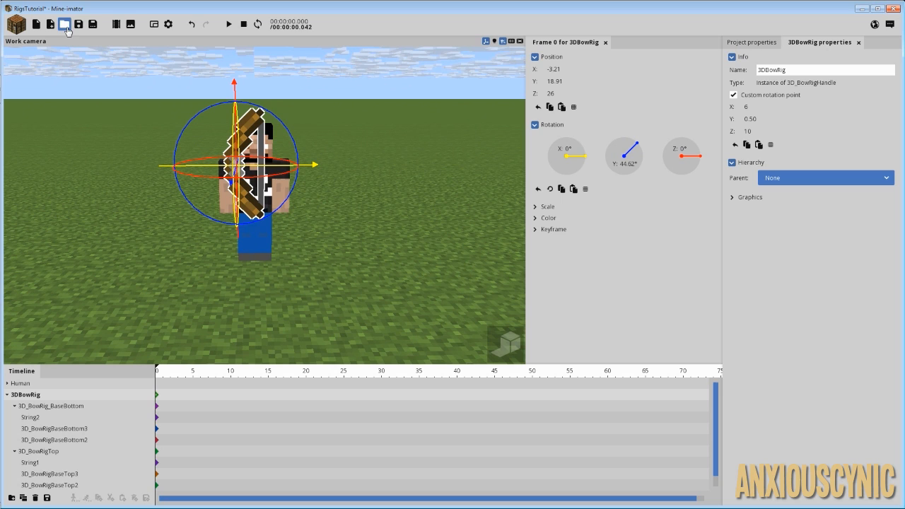
mouse_move(50, 24)
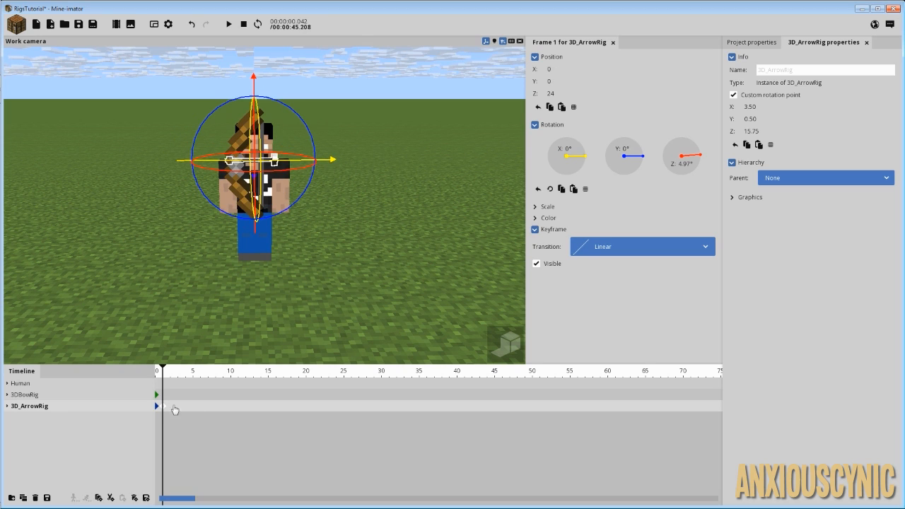
Stretch 3D_ArrowRig to an X scale of 1.5 and save the project
left_click(459, 221)
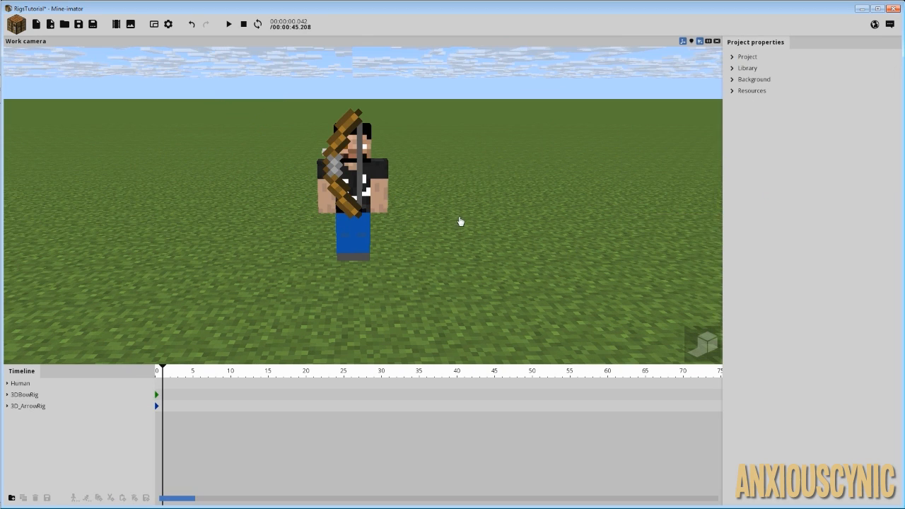
left_click(29, 406)
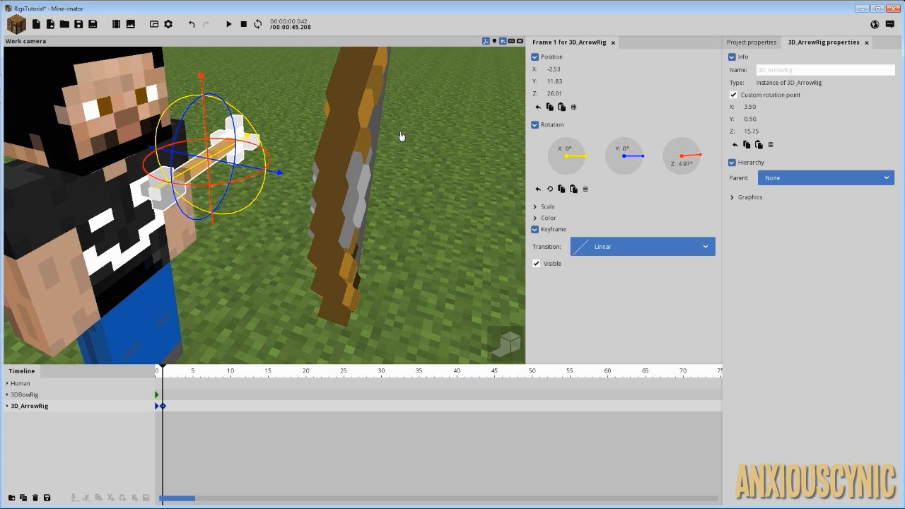
left_click(547, 205)
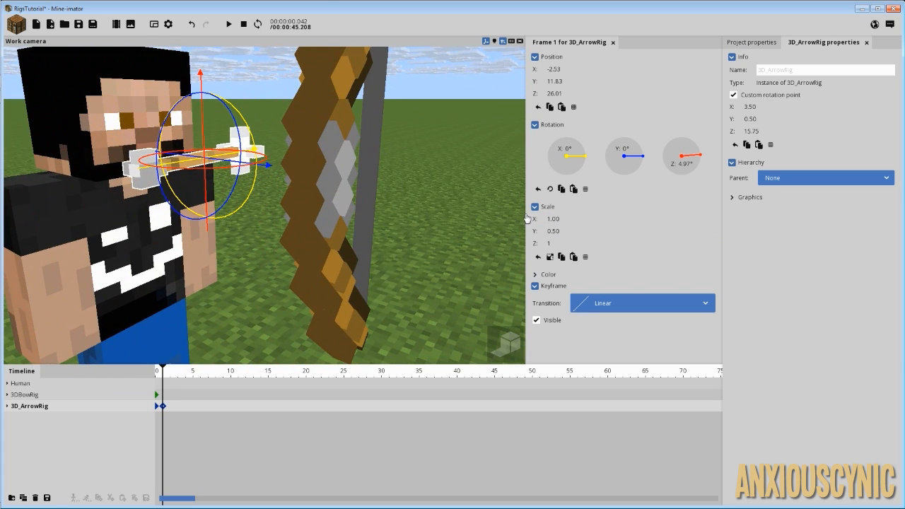
left_click(553, 218)
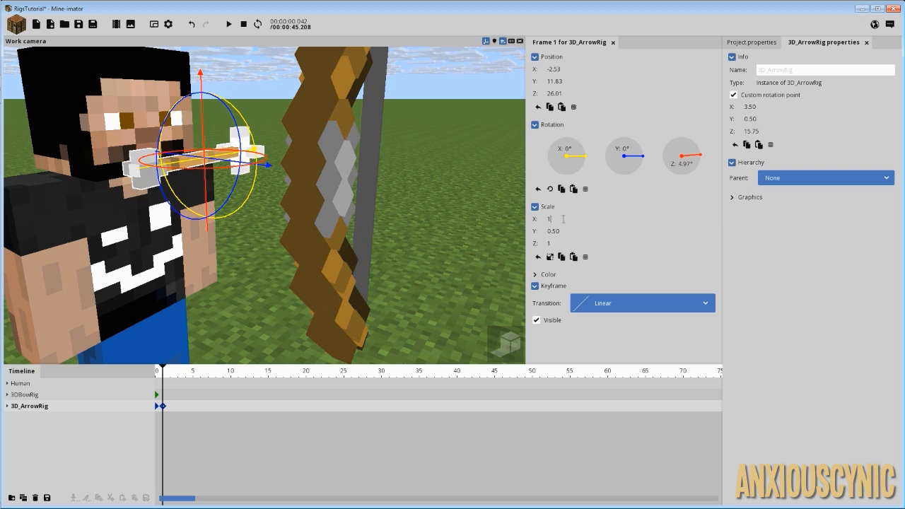
type("1.5")
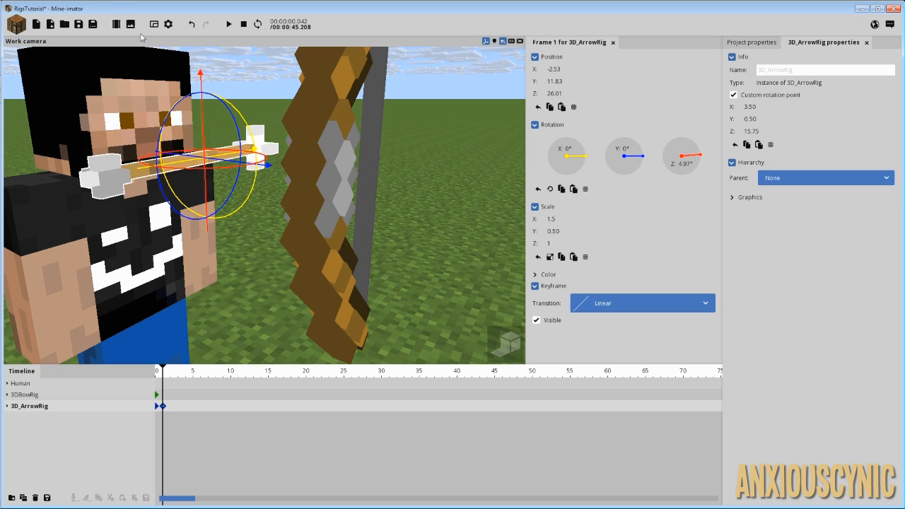
mouse_move(466, 209)
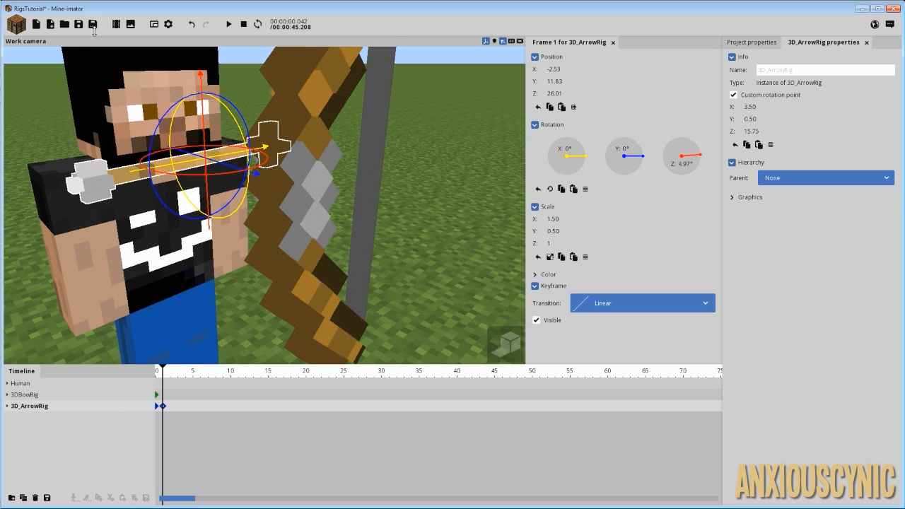
left_click(92, 24)
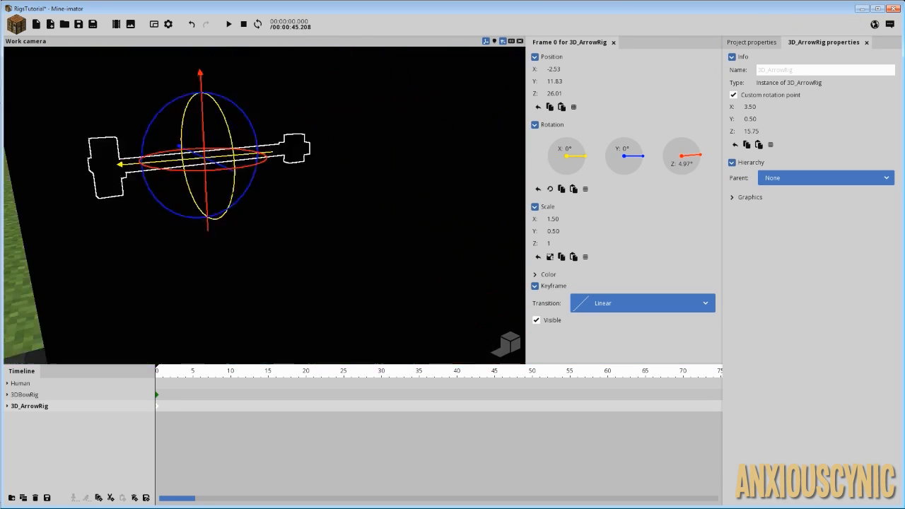
Select the bow rig's limb and string parts in turn, ending on the upper limb
left_click(25, 394)
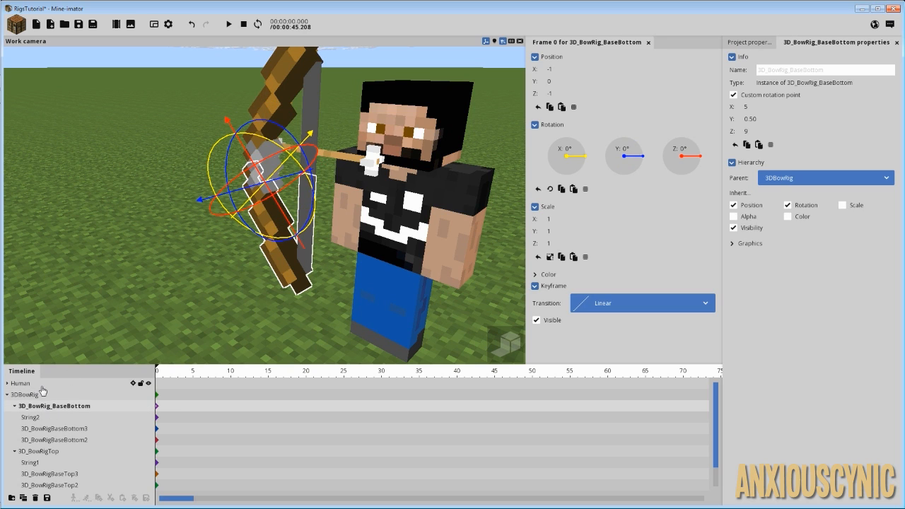
left_click(25, 394)
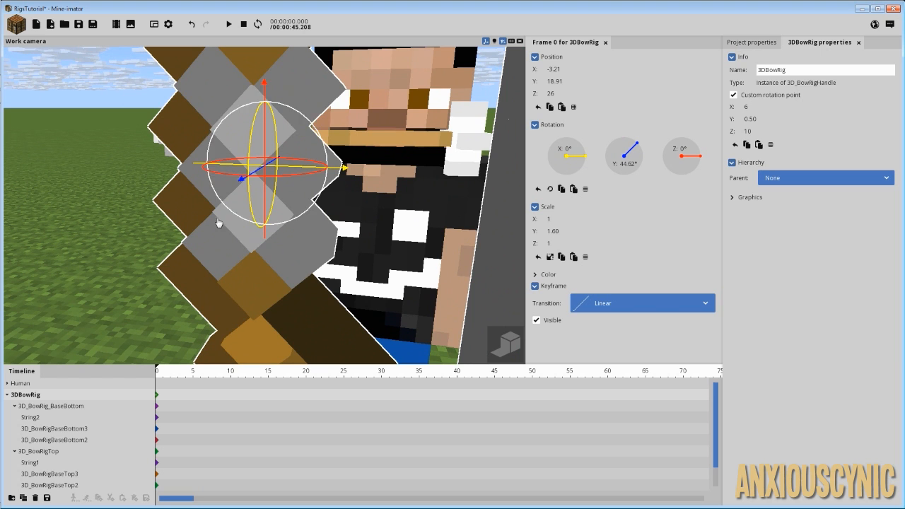
left_click(53, 405)
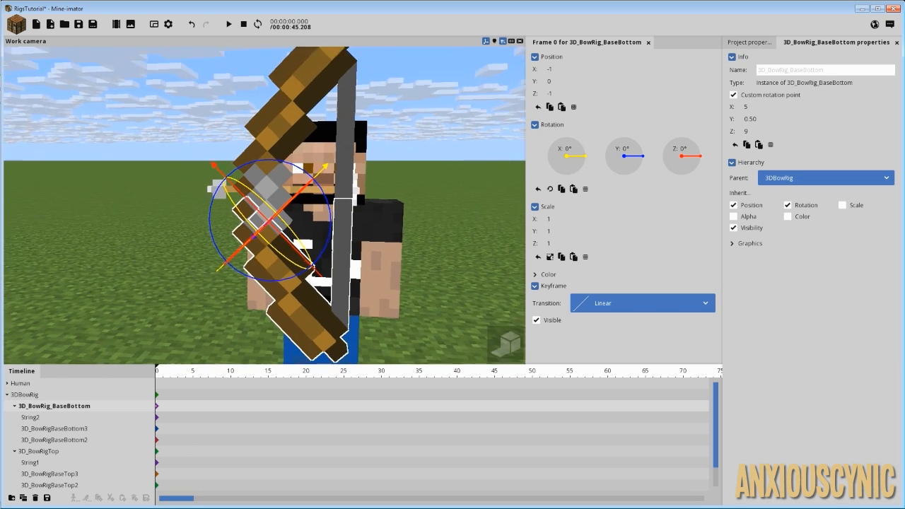
left_click(31, 417)
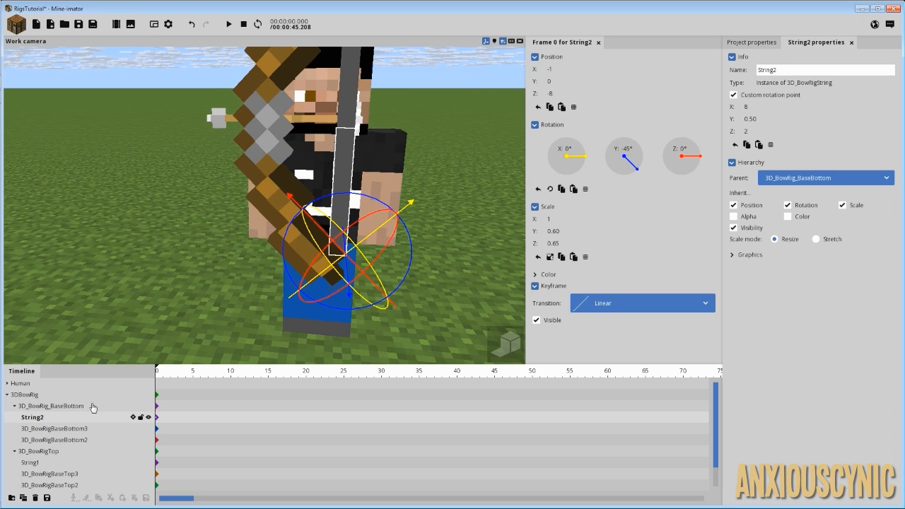
left_click(58, 438)
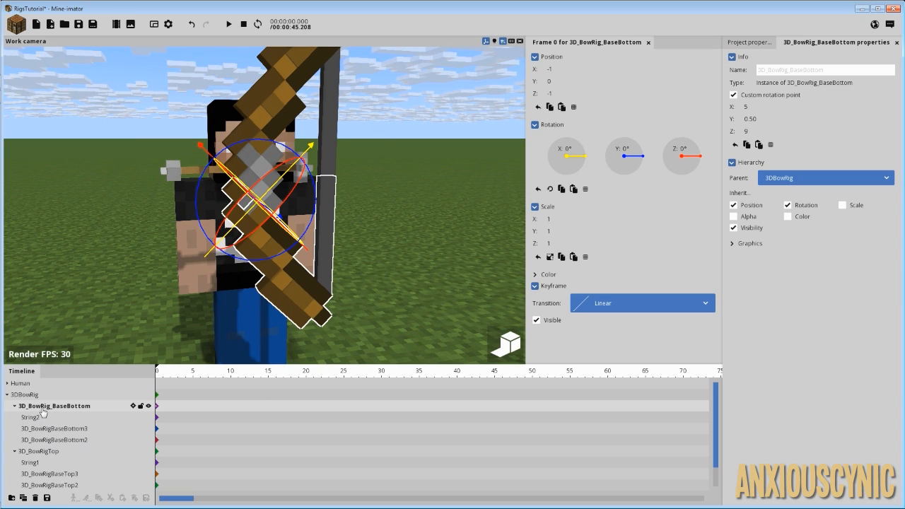
left_click(39, 451)
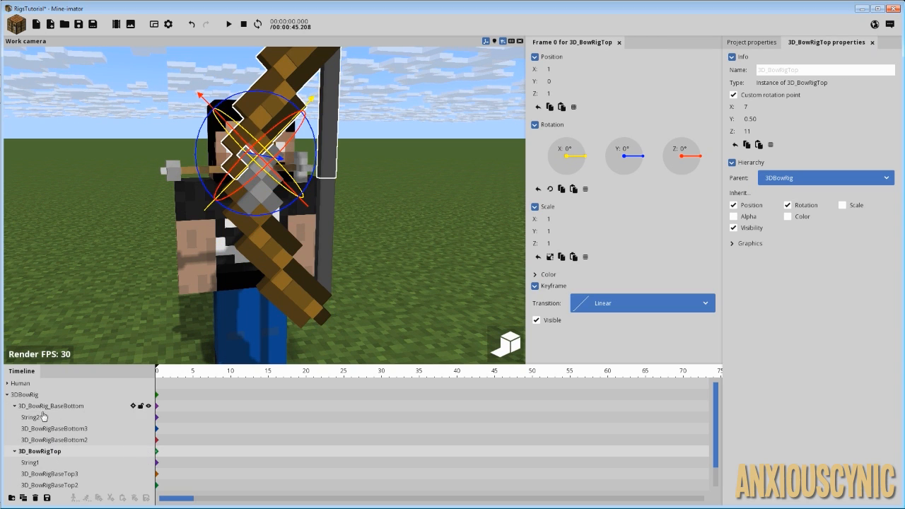
left_click(32, 461)
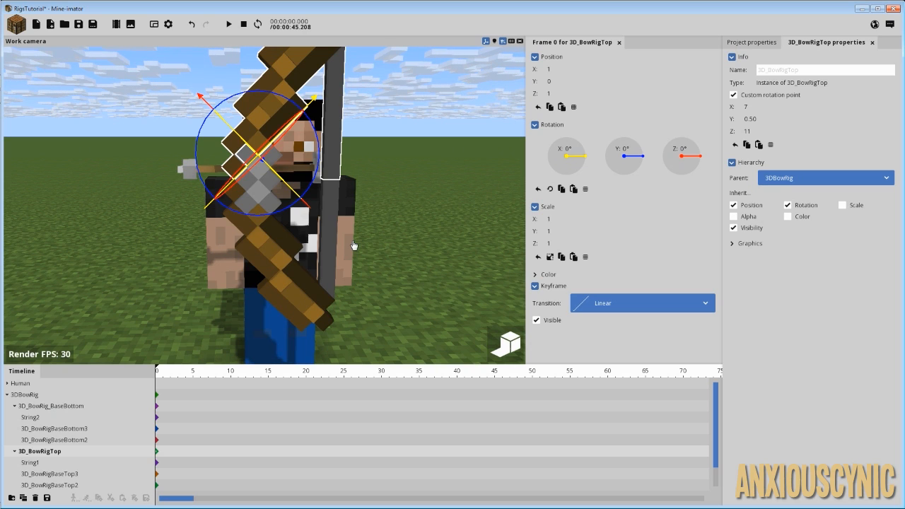
mouse_move(452, 140)
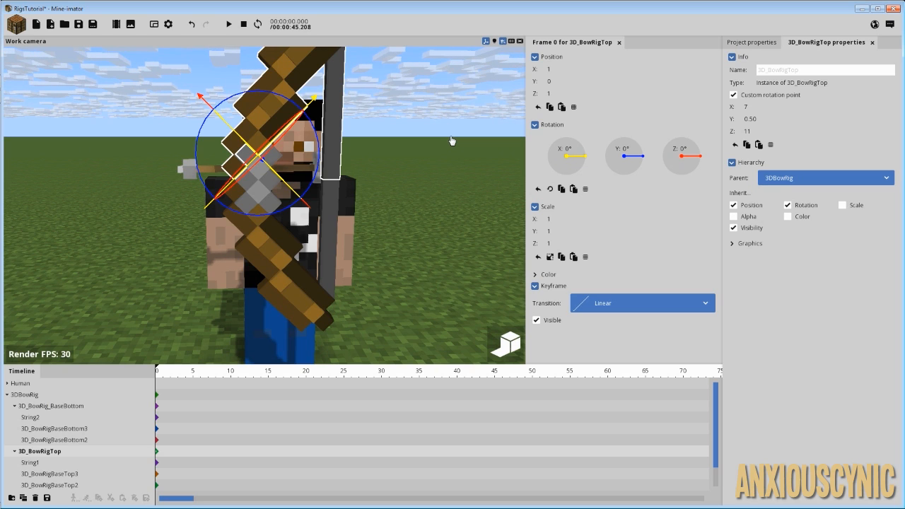
mouse_move(347, 303)
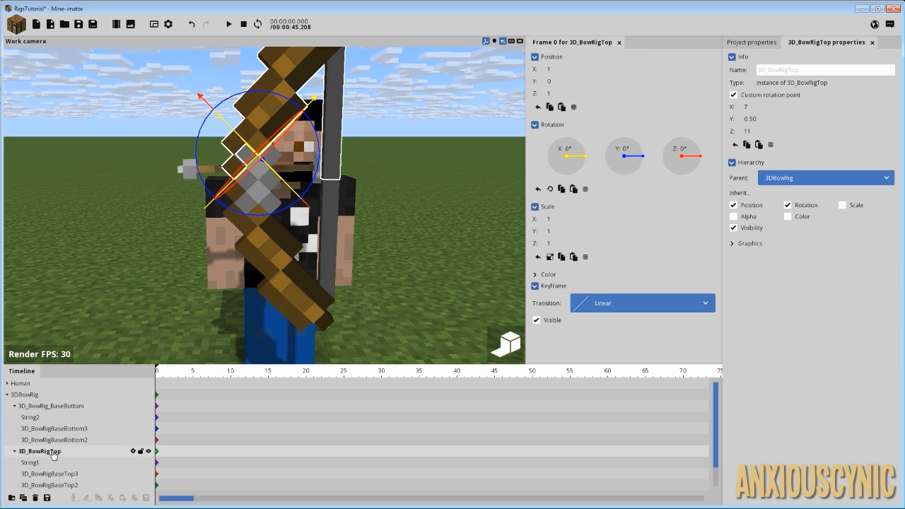
Rotate the bottom limb 3D_BowRig_BaseBottom 20° on Y, then select the top limb
left_click(6, 393)
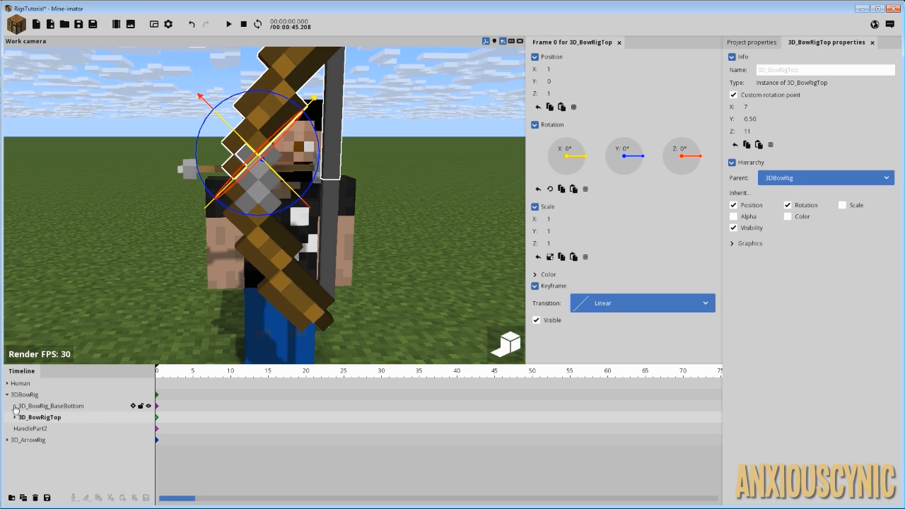
left_click(53, 405)
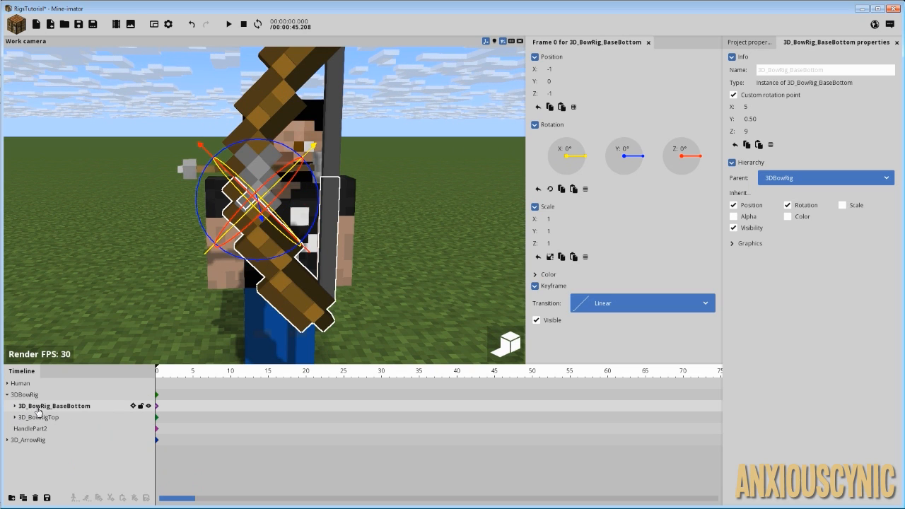
left_click(6, 406)
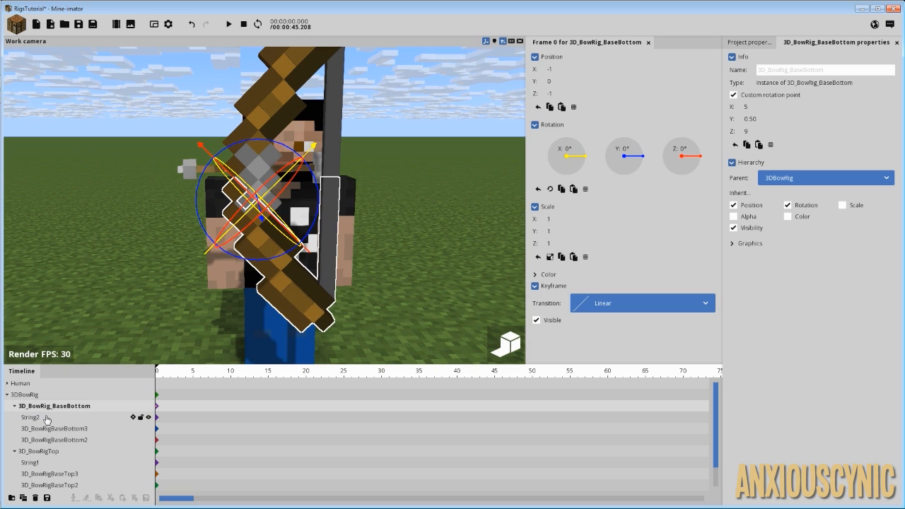
left_click(39, 451)
type("20")
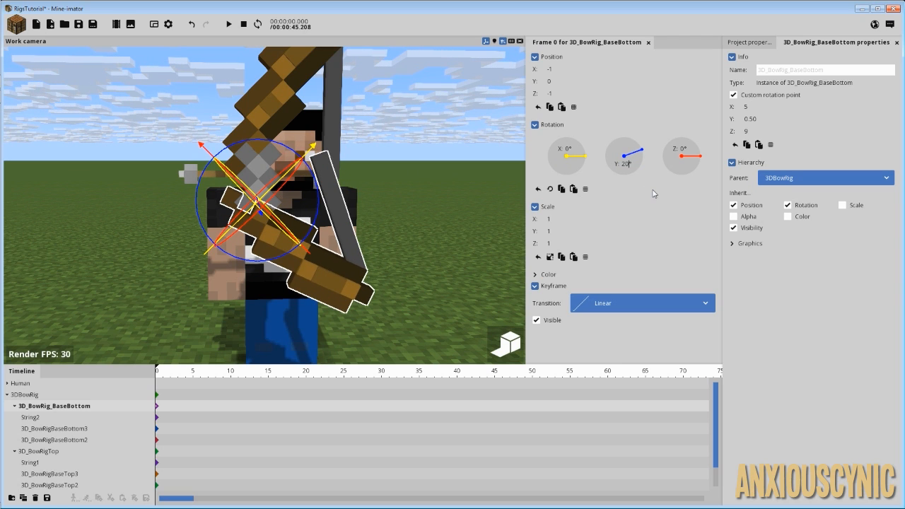
left_click(38, 451)
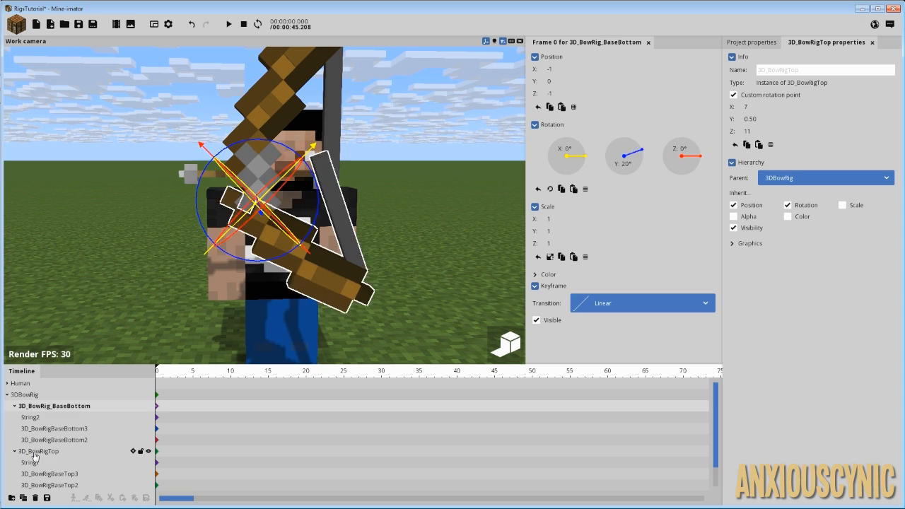
left_click(39, 451)
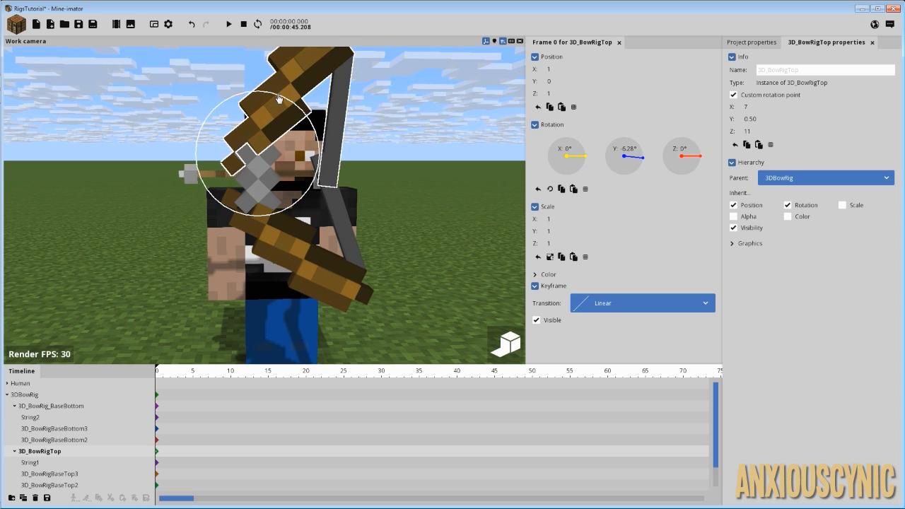
left_click(626, 148)
type("-20")
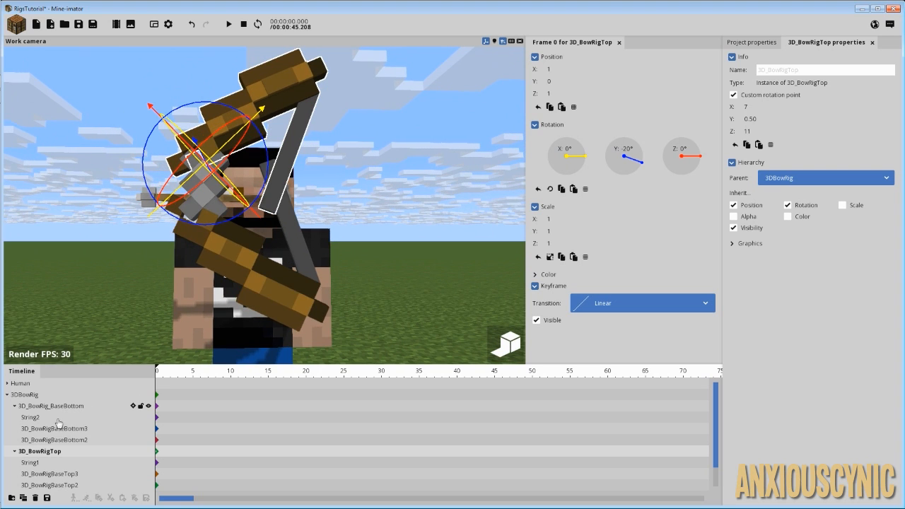
Inspect the String2 and String1 bowstring parts after setting the top limb's Y rotation to -20°
left_click(29, 417)
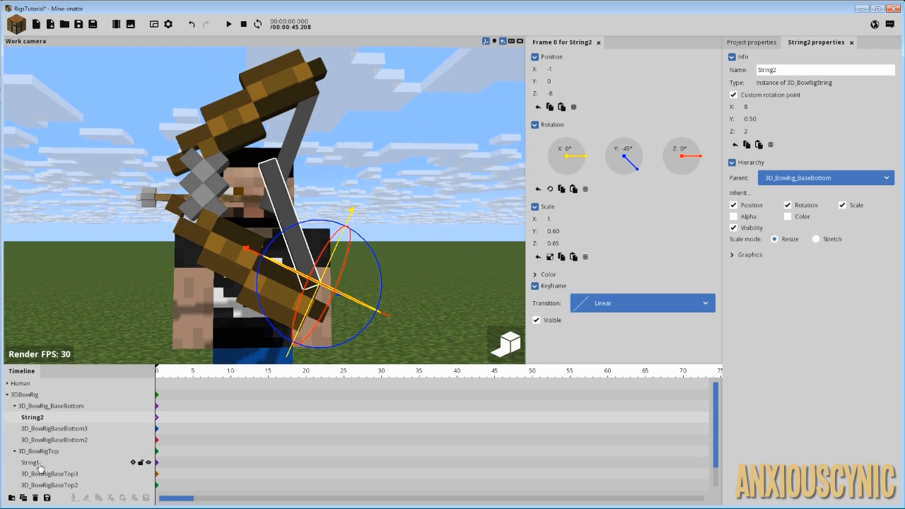
left_click(31, 462)
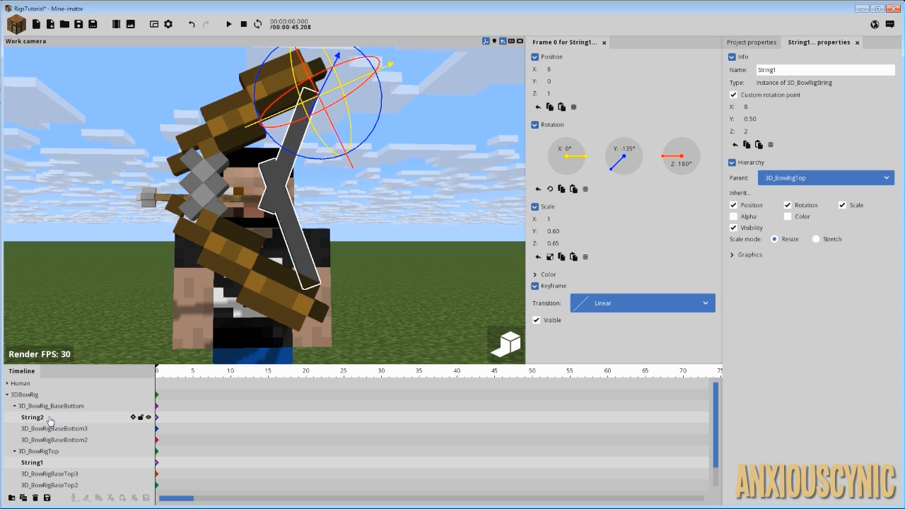
left_click(52, 473)
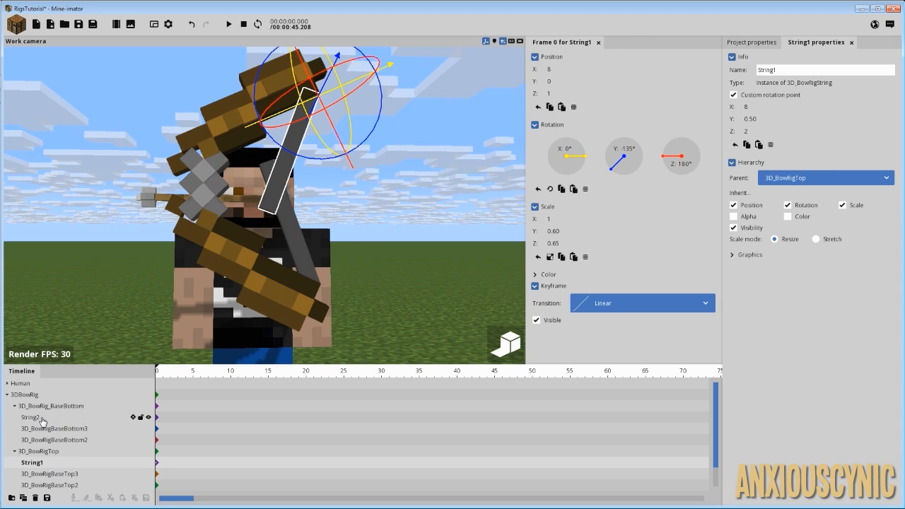
left_click(31, 417)
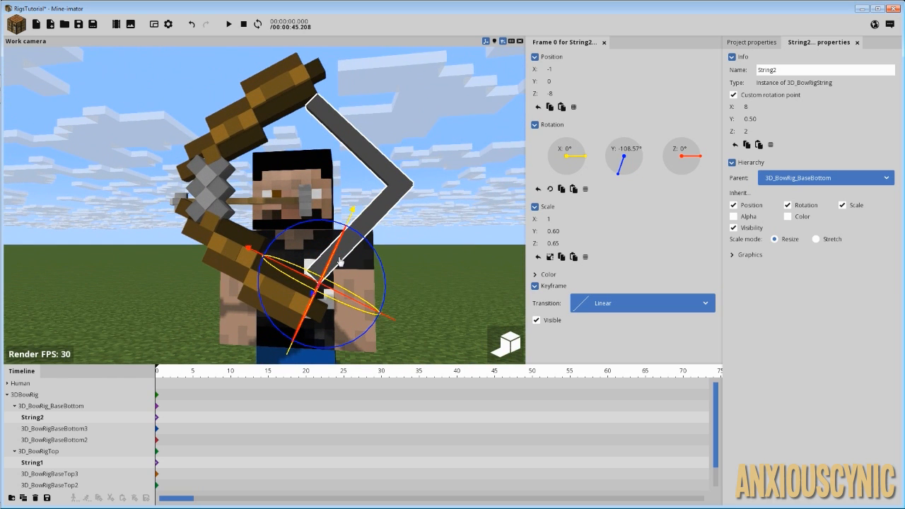
mouse_move(402, 187)
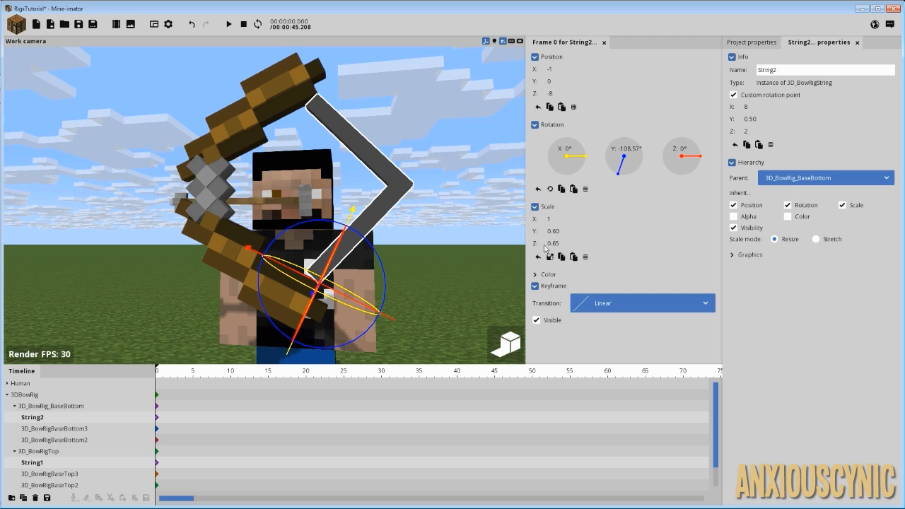
mouse_move(552, 244)
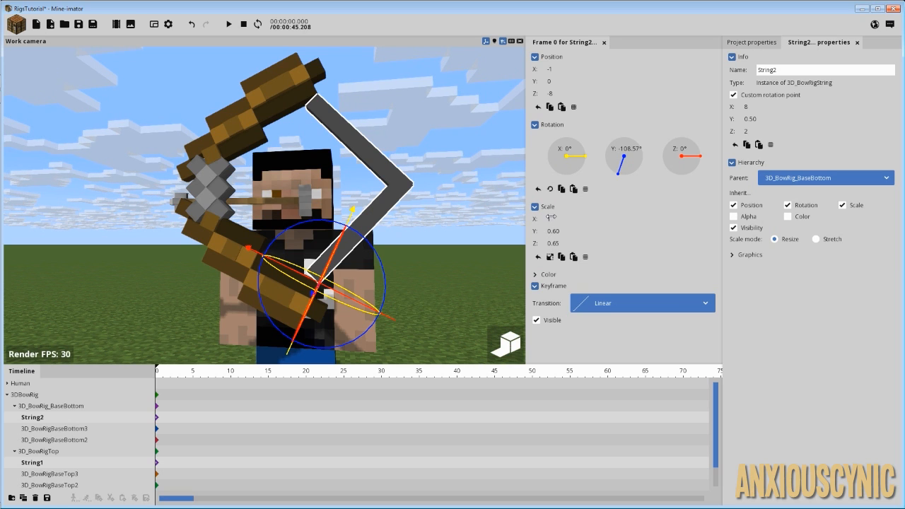
mouse_move(553, 243)
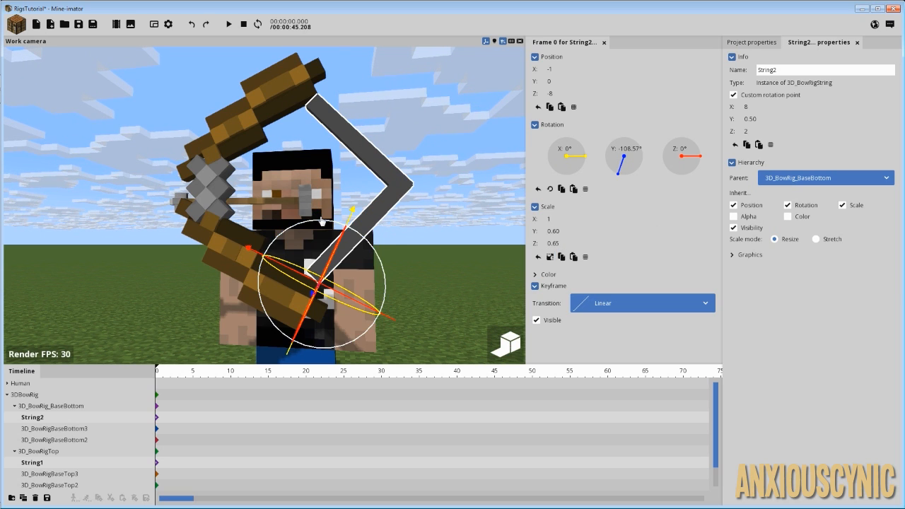
left_click_drag(630, 166, 623, 173)
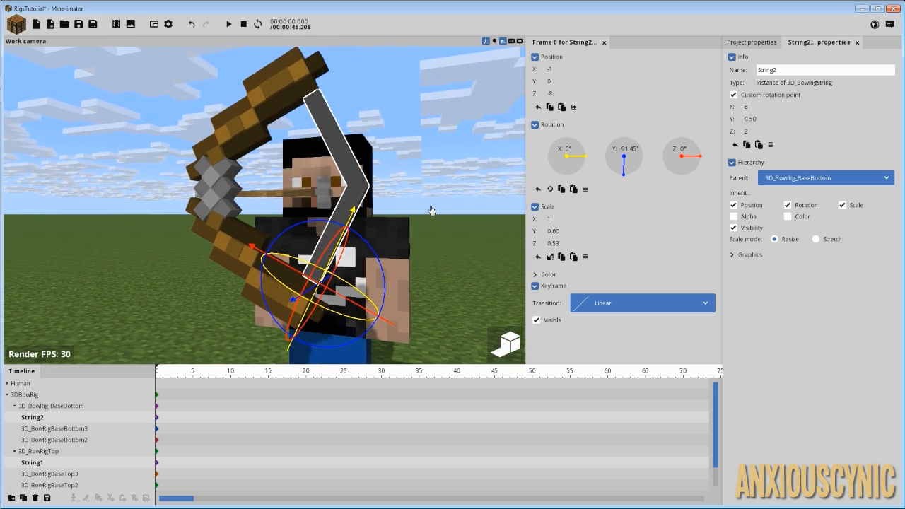
mouse_move(431, 228)
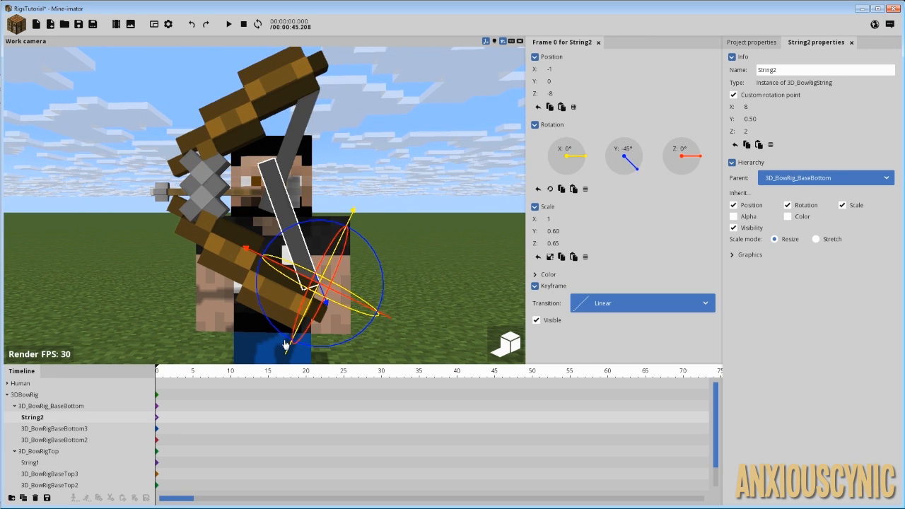
Select the whole 3DBowRig and browse its Parent list without choosing a parent
left_click(40, 451)
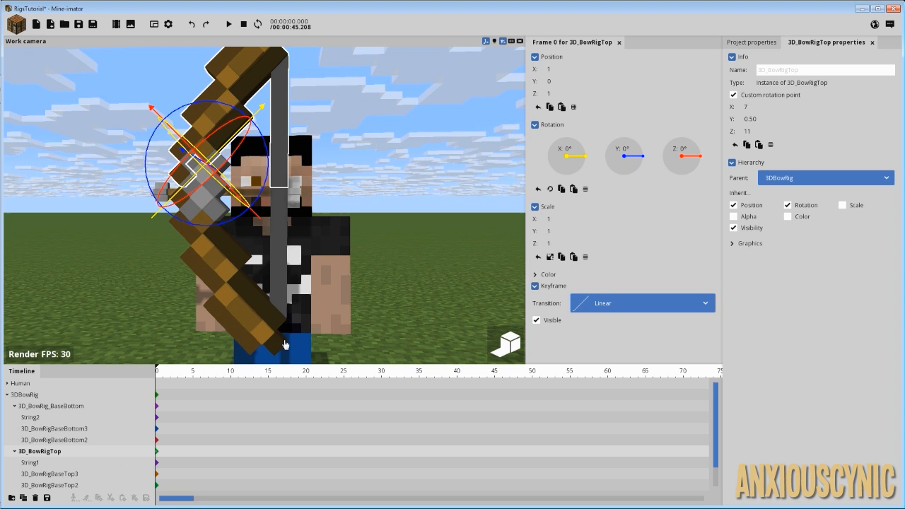
mouse_move(268, 217)
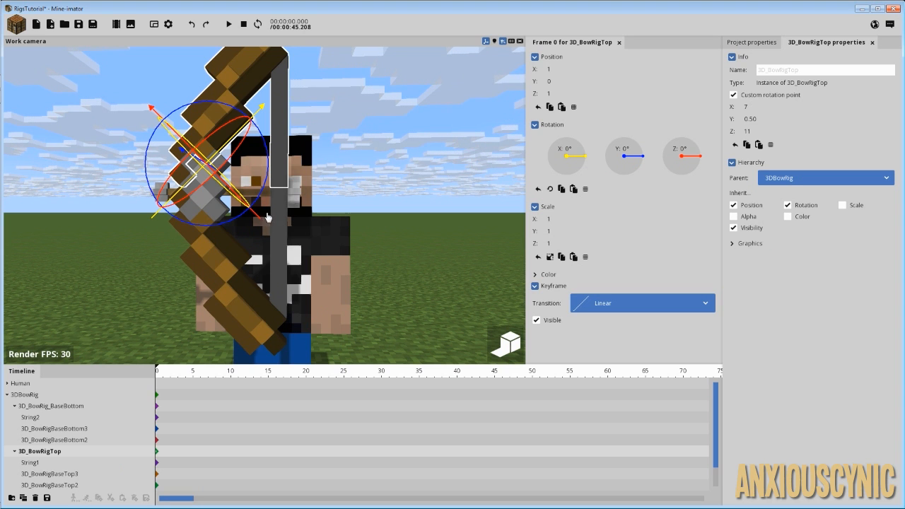
left_click(24, 394)
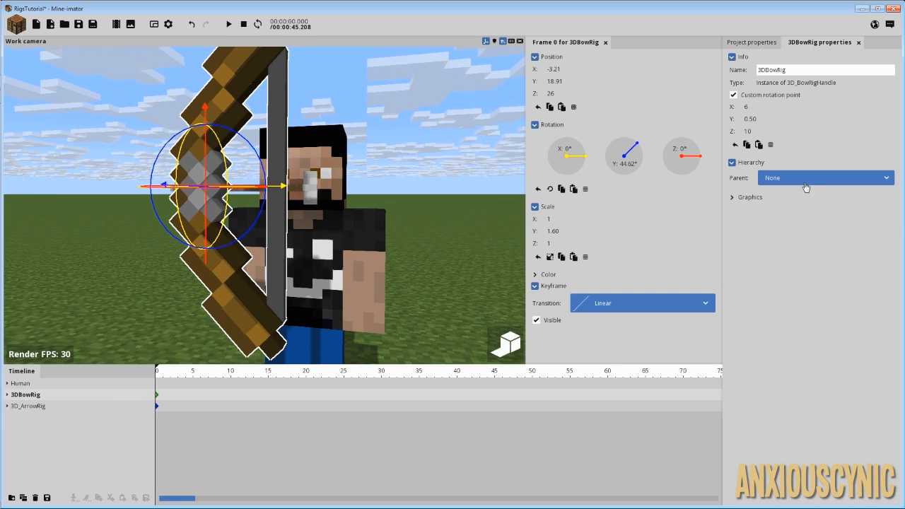
left_click(824, 177)
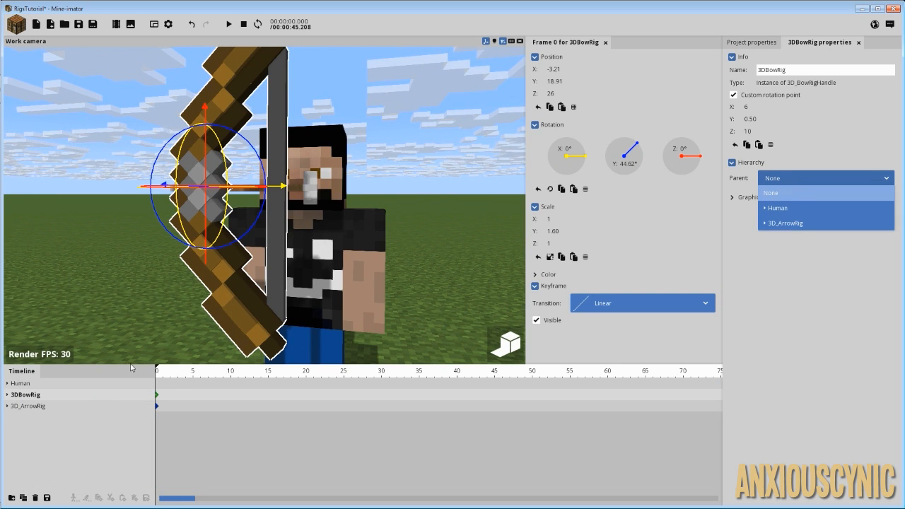
left_click(770, 192)
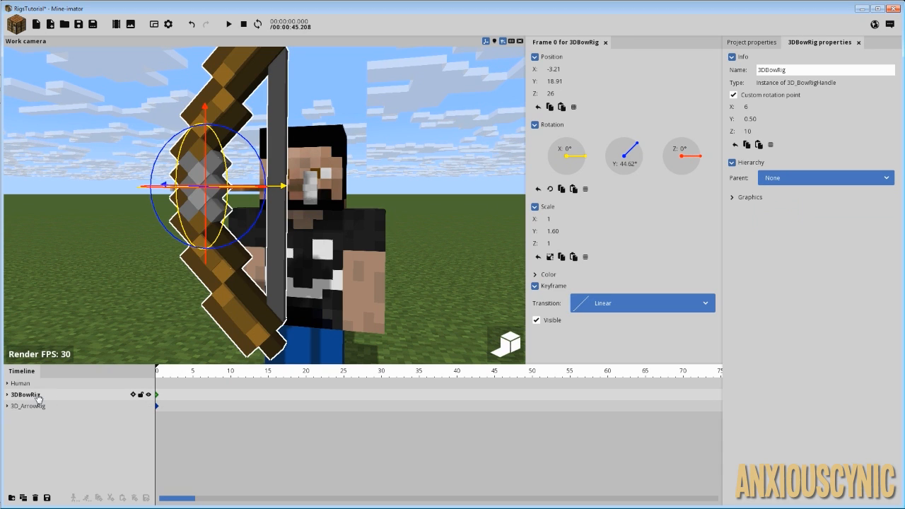
left_click(7, 394)
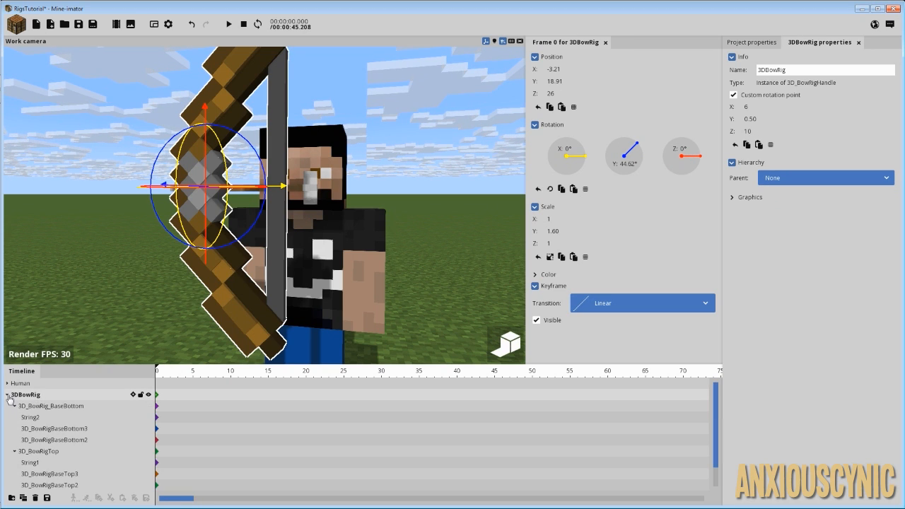
left_click(5, 394)
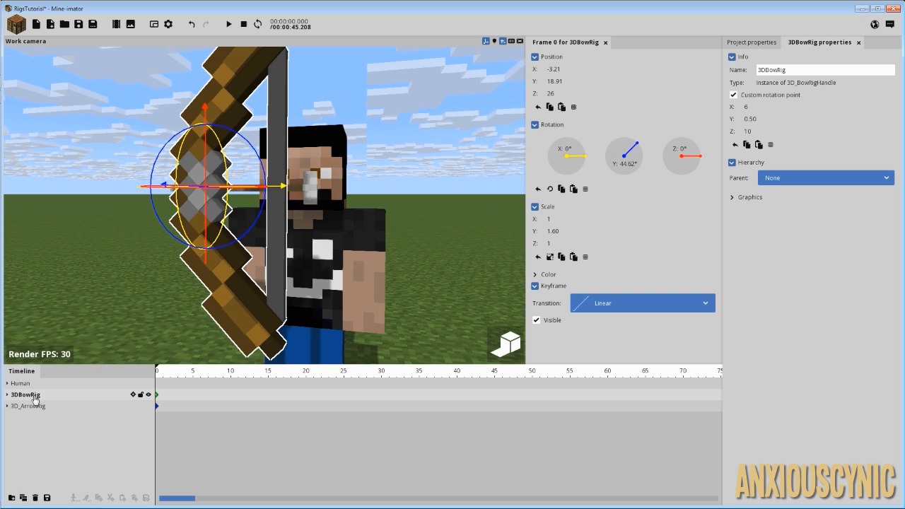
Parent the bow rig to the Human's Body > Right arm
left_click(823, 177)
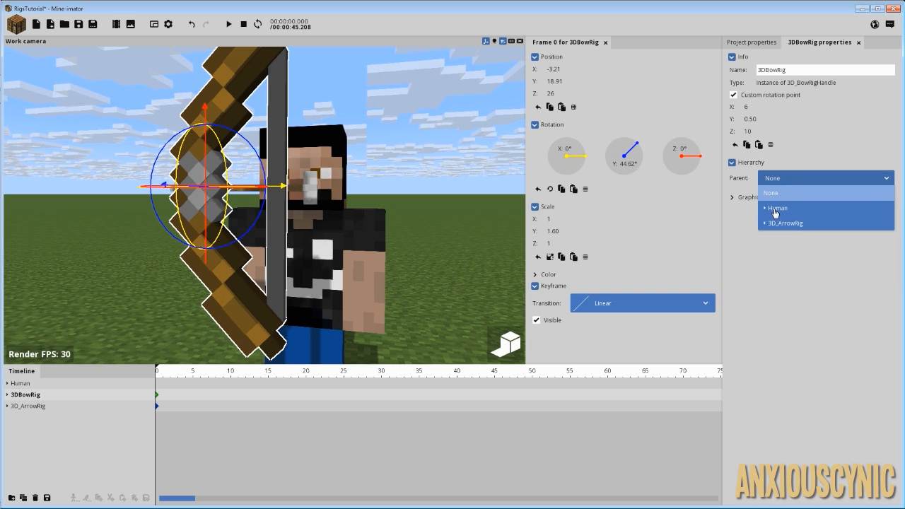
left_click(764, 208)
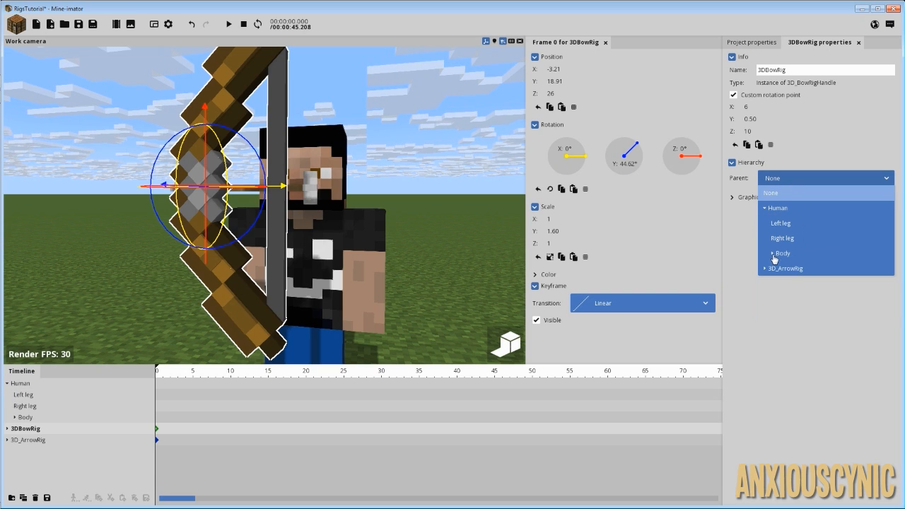
left_click(764, 253)
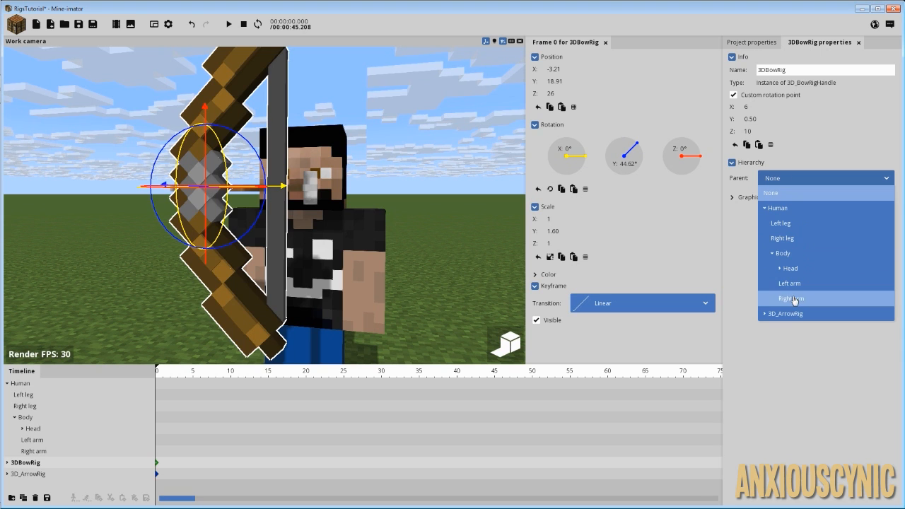
left_click(790, 298)
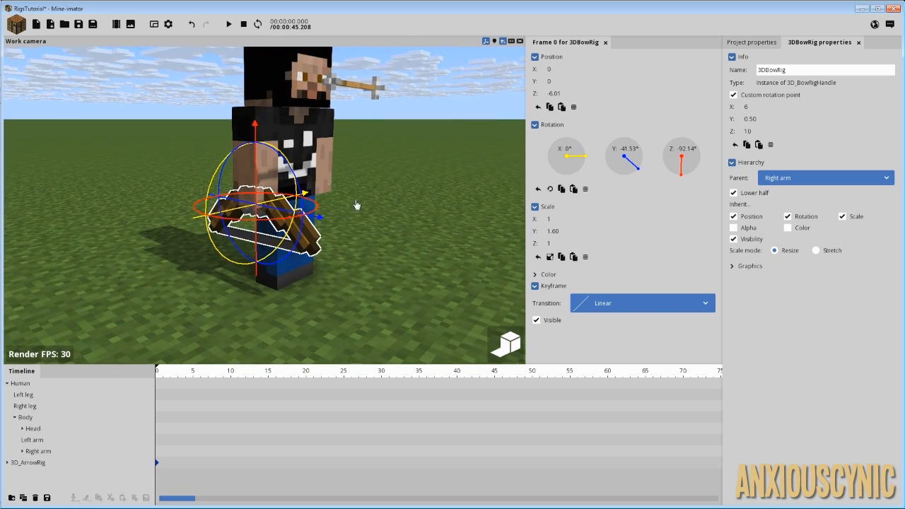
Straighten the Human's right arm by dragging its Bend dial back to 0°
left_click(40, 451)
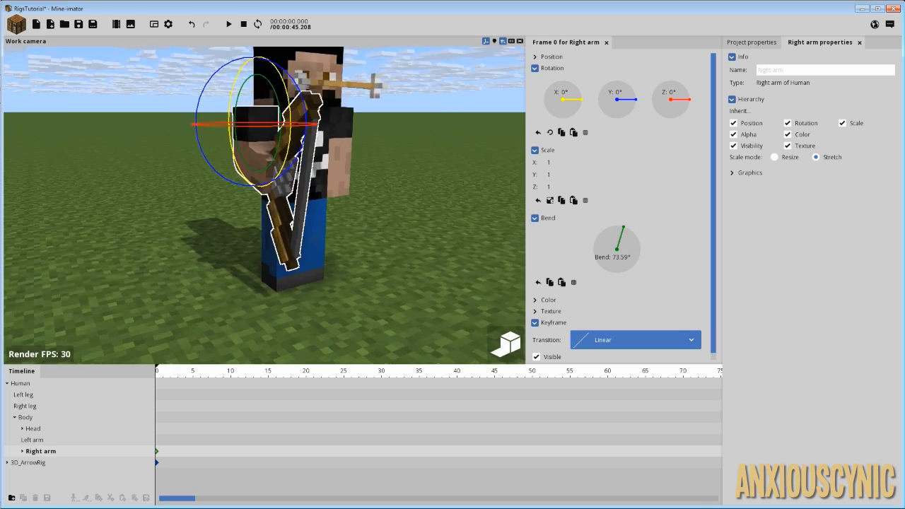
left_click_drag(670, 99, 685, 109)
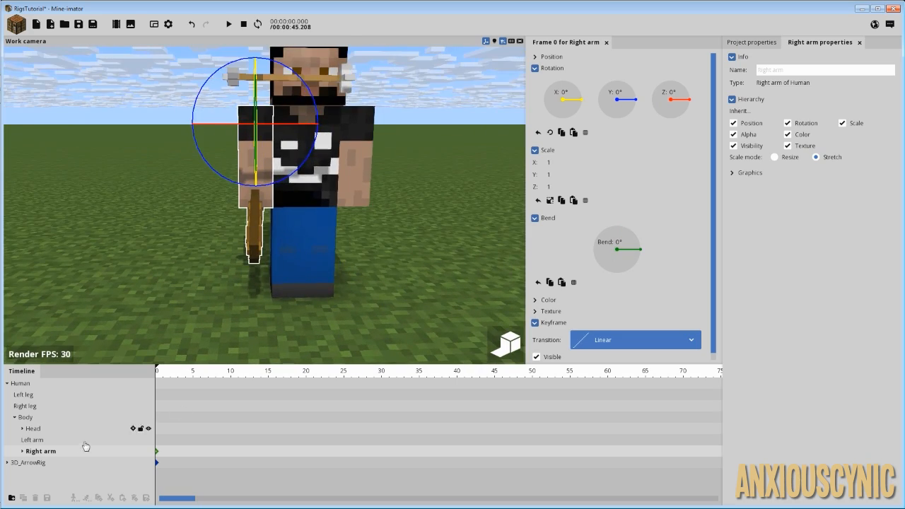
left_click(29, 462)
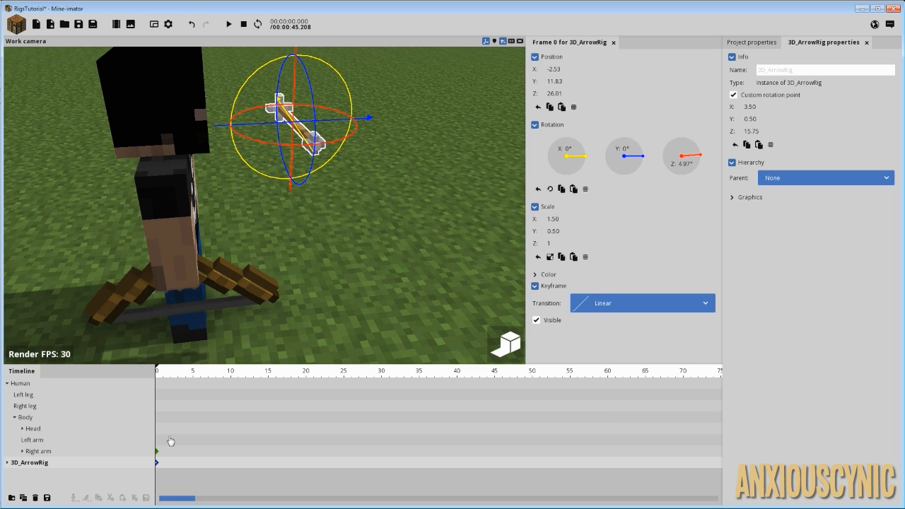
mouse_move(251, 408)
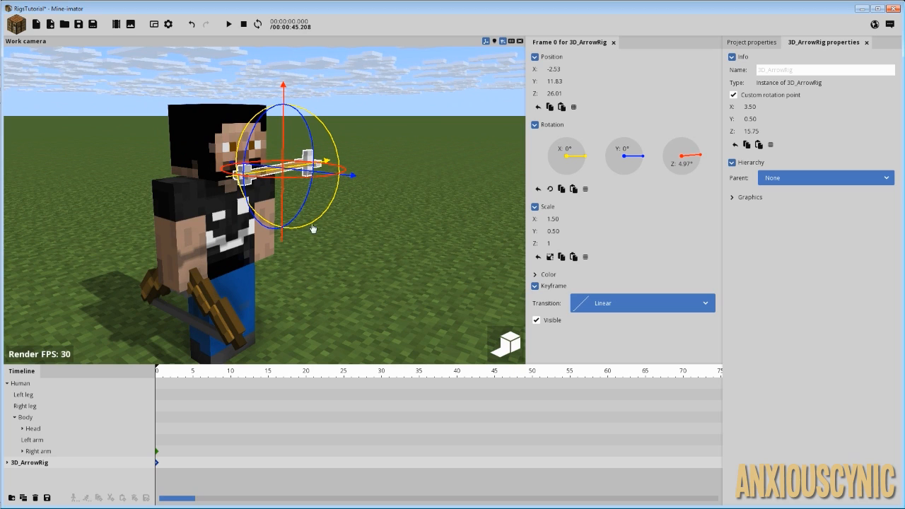
mouse_move(106, 309)
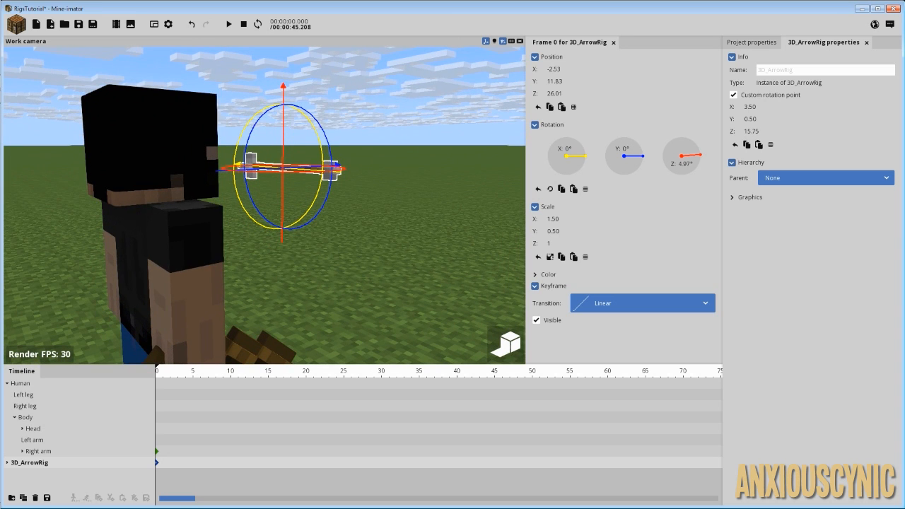
mouse_move(415, 235)
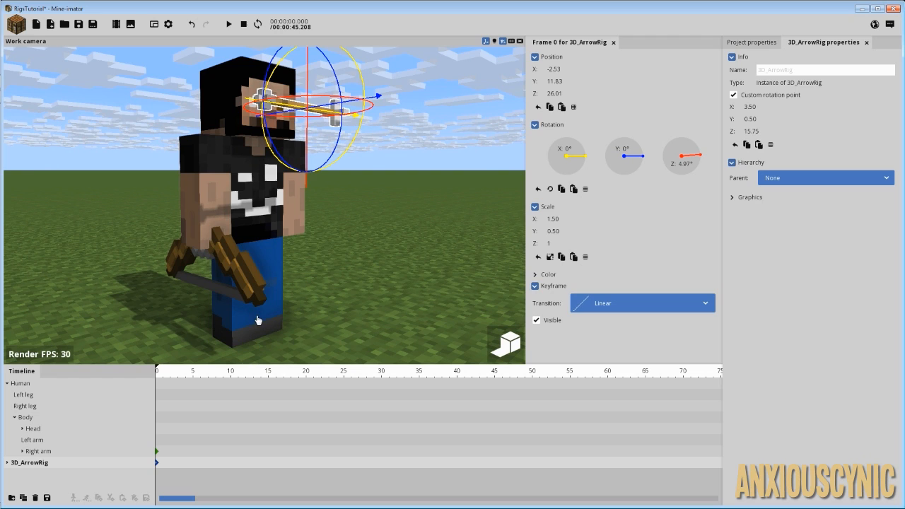
mouse_move(366, 232)
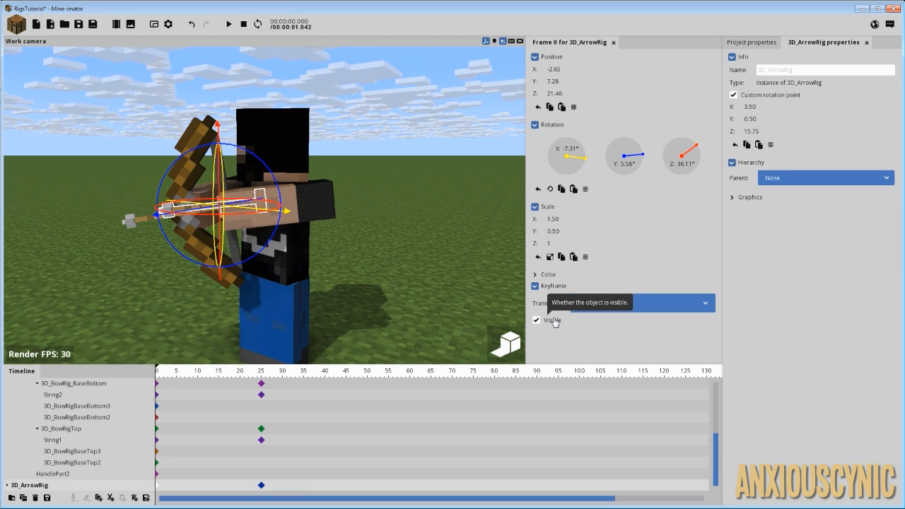
Hide the loose 3D_ArrowRig at frame 0 and play to about frame 30
left_click(535, 321)
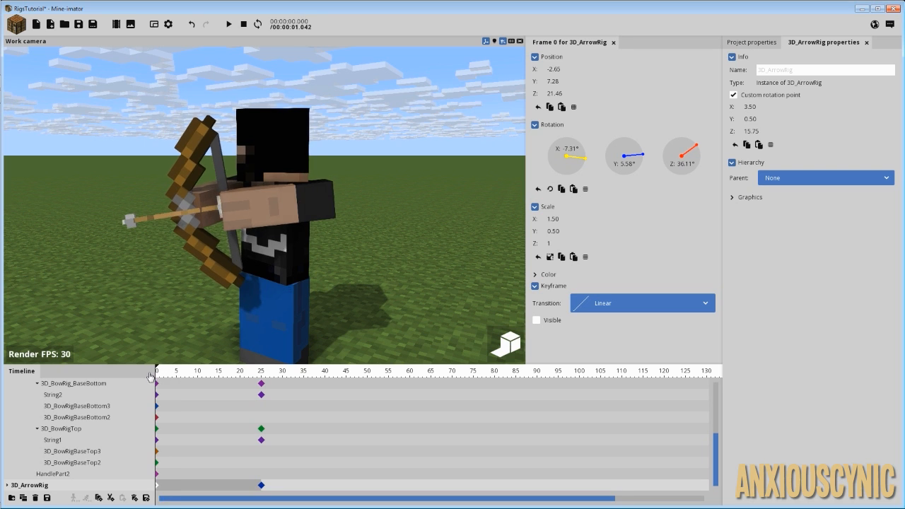
left_click(228, 23)
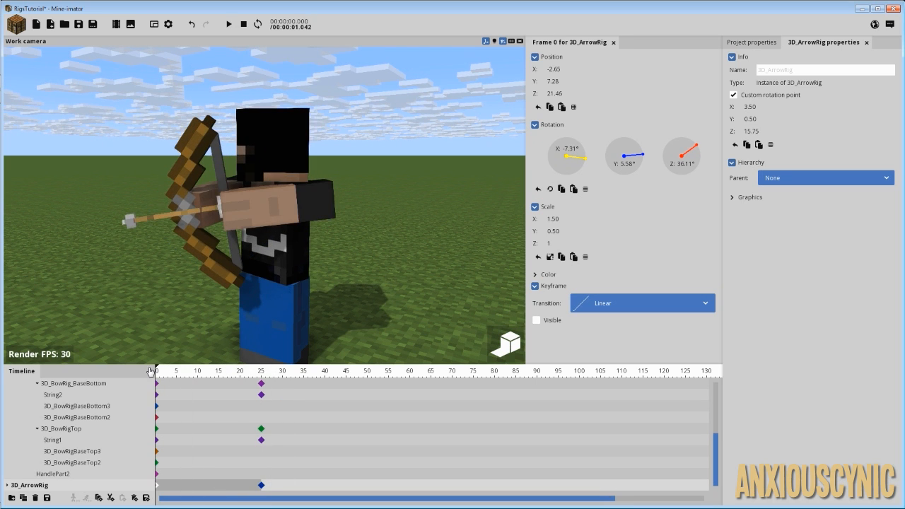
mouse_move(128, 386)
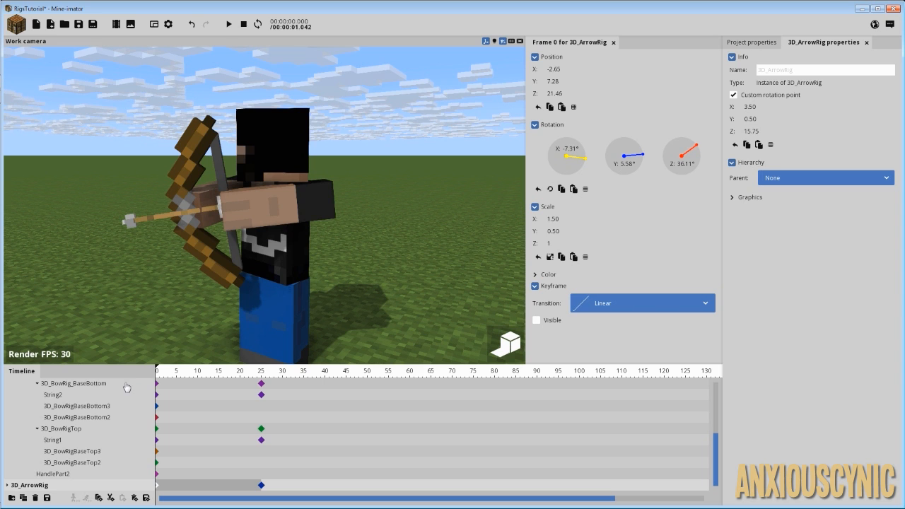
left_click(228, 24)
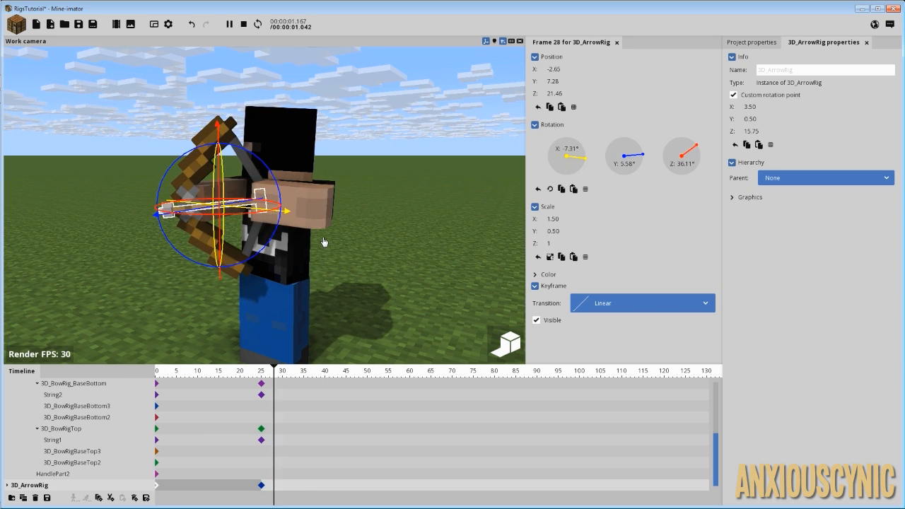
mouse_move(304, 253)
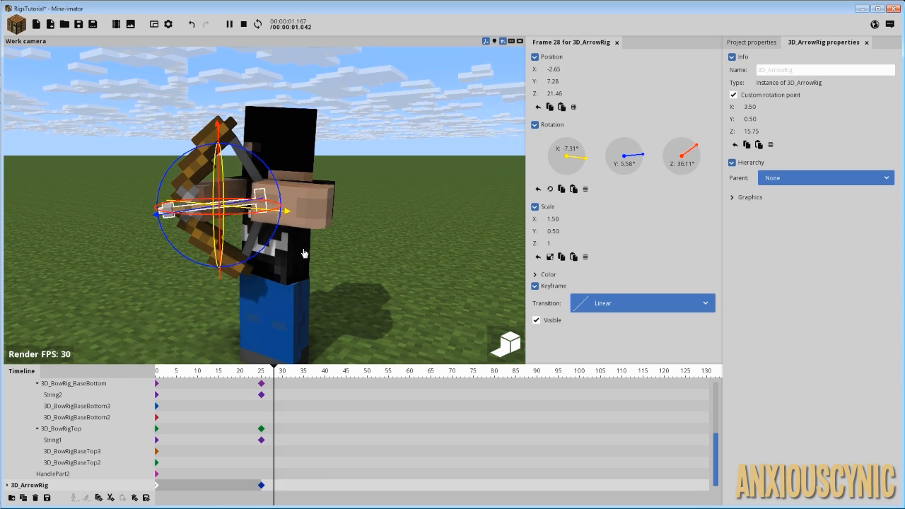
left_click(286, 369)
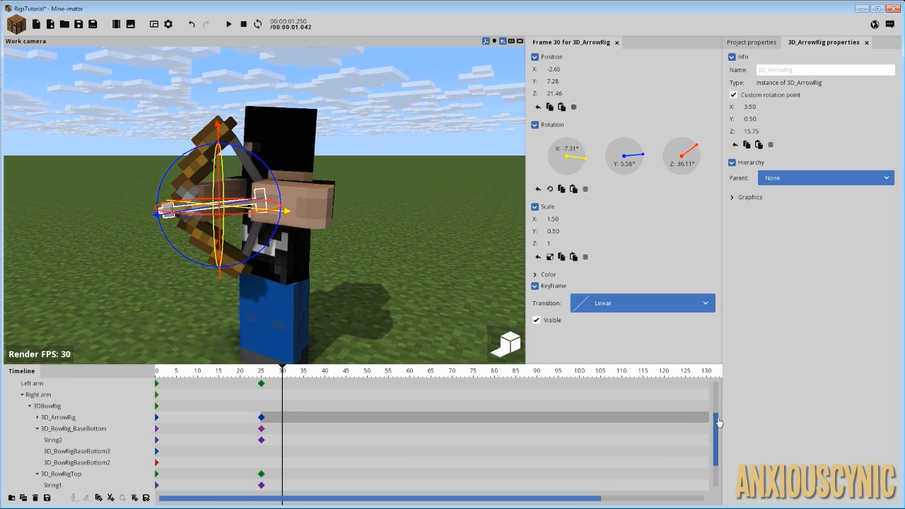
Keyframe the bow's top limb and String2 parts at frame 30
scroll("down", 3)
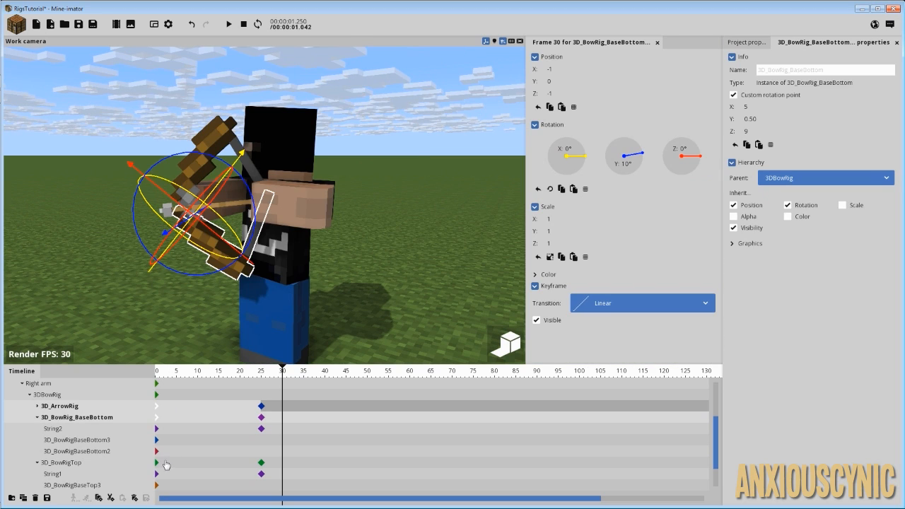
left_click(53, 474)
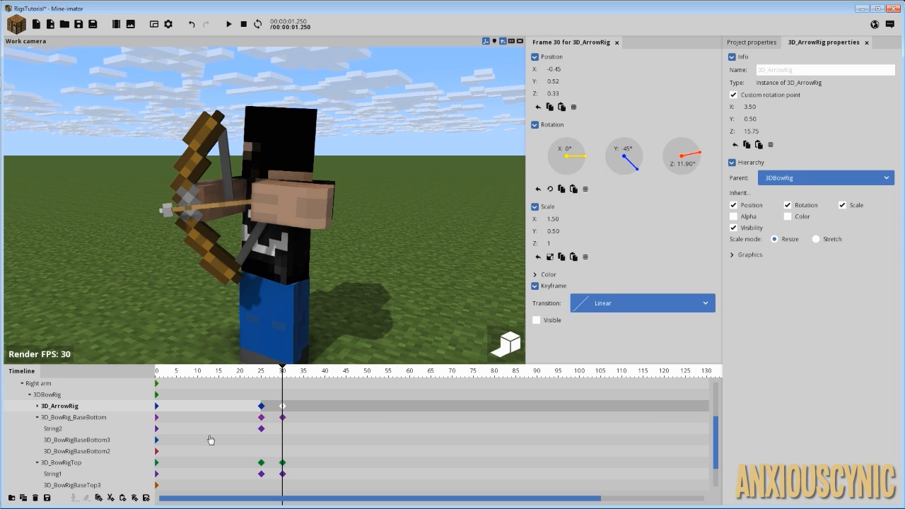
left_click(55, 428)
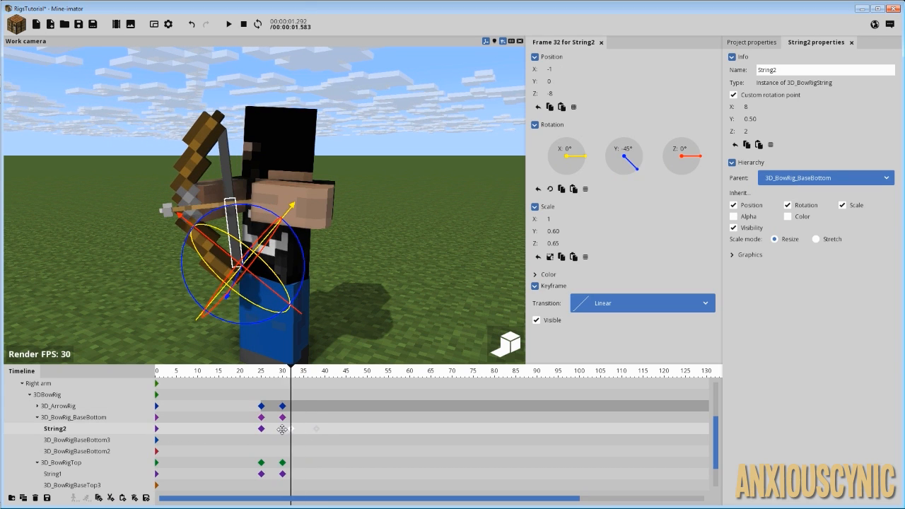
left_click(228, 24)
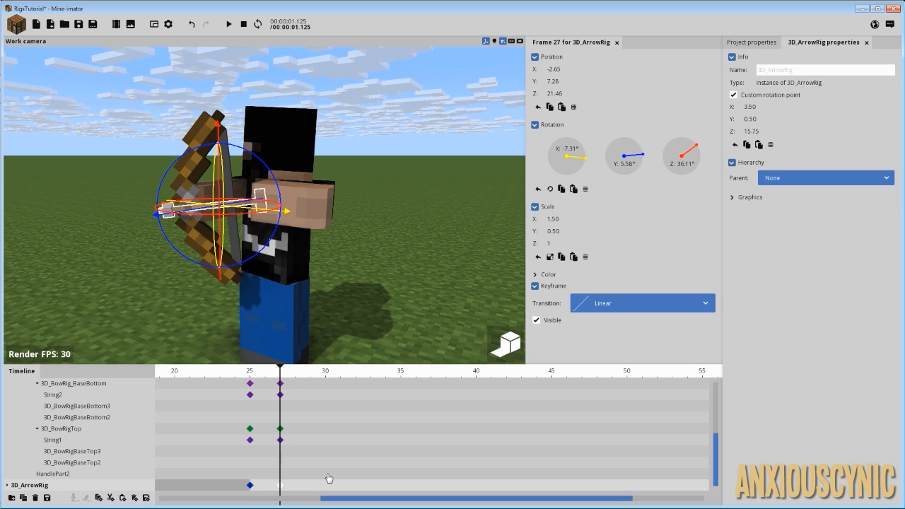
mouse_move(300, 392)
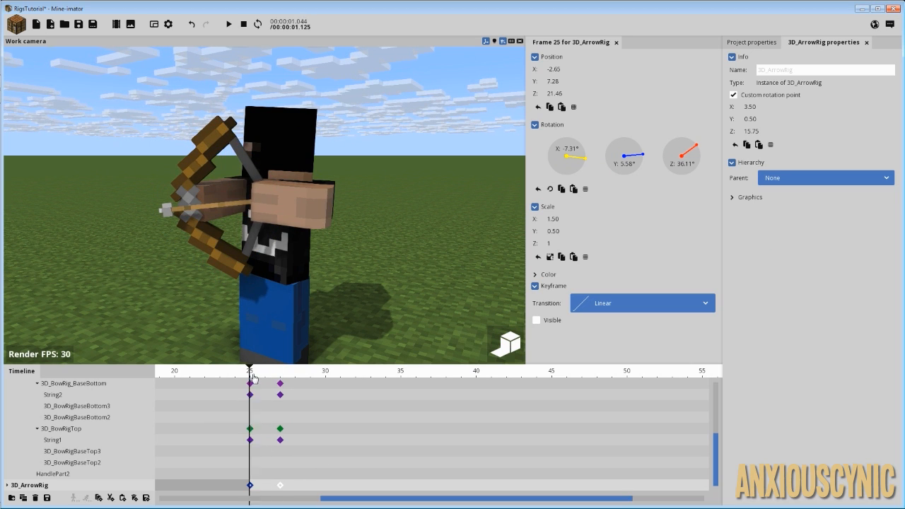
Keyframe 3D_ArrowRig far away near frame 70, then scrub frames 28–29 to check the flight
left_click(281, 371)
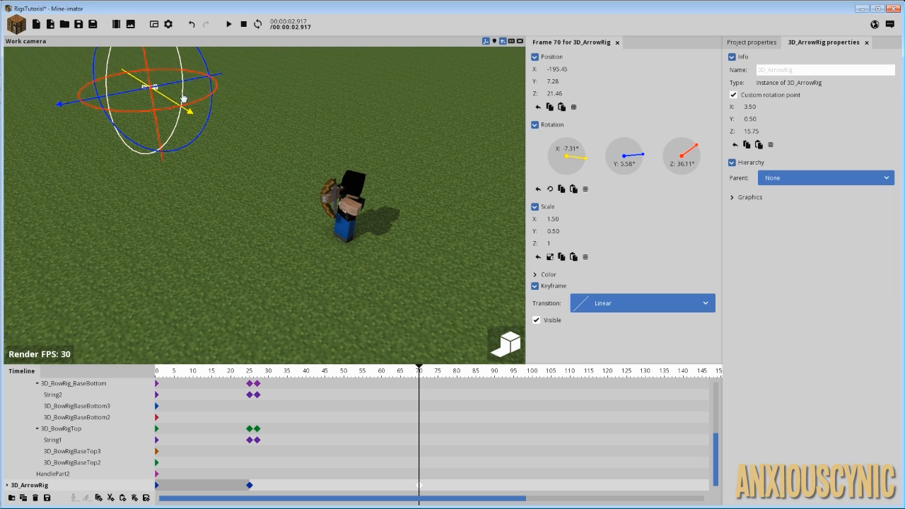
left_click_drag(180, 99, 46, 183)
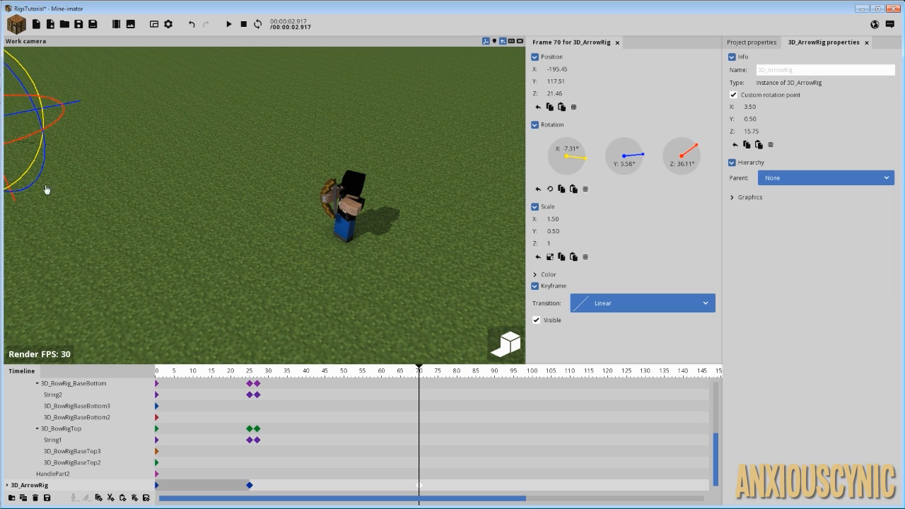
left_click(326, 370)
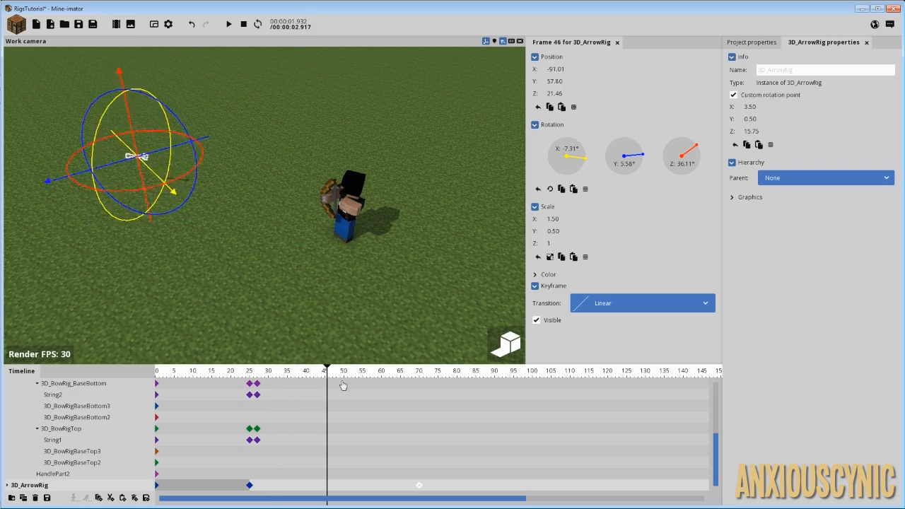
left_click(400, 370)
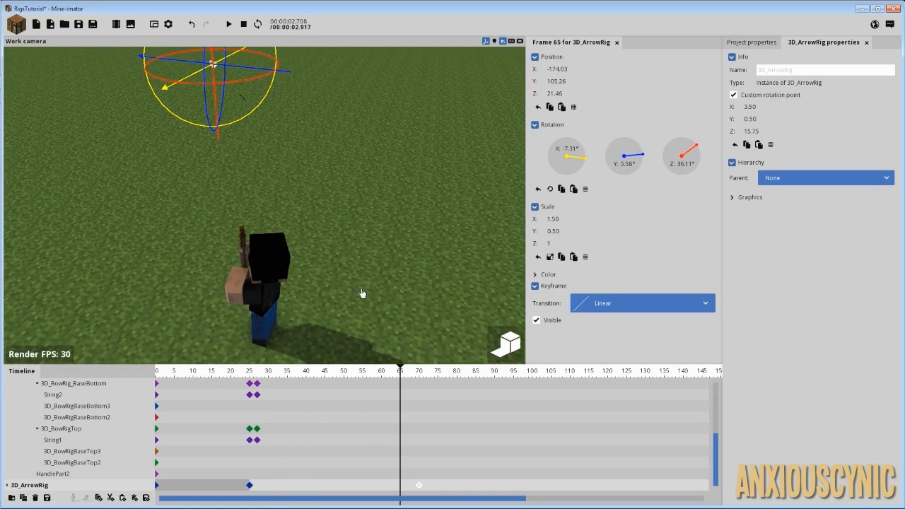
left_click(320, 379)
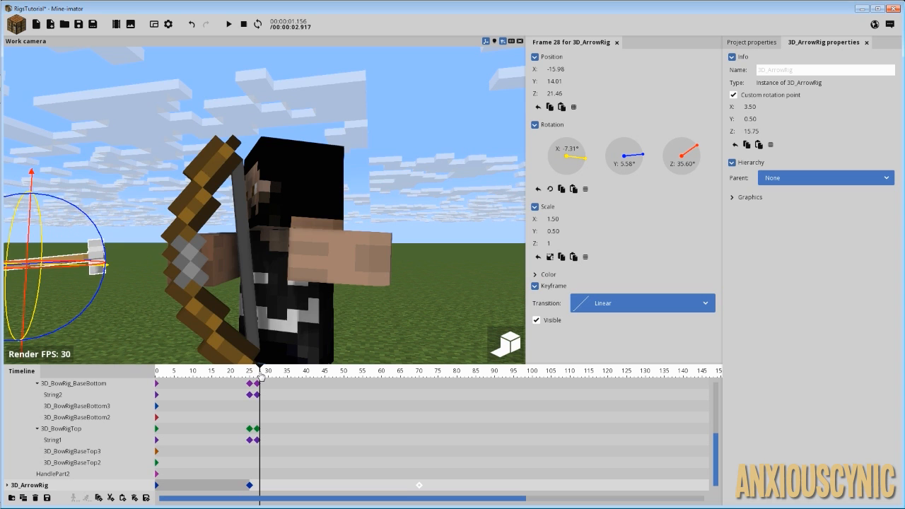
left_click(267, 370)
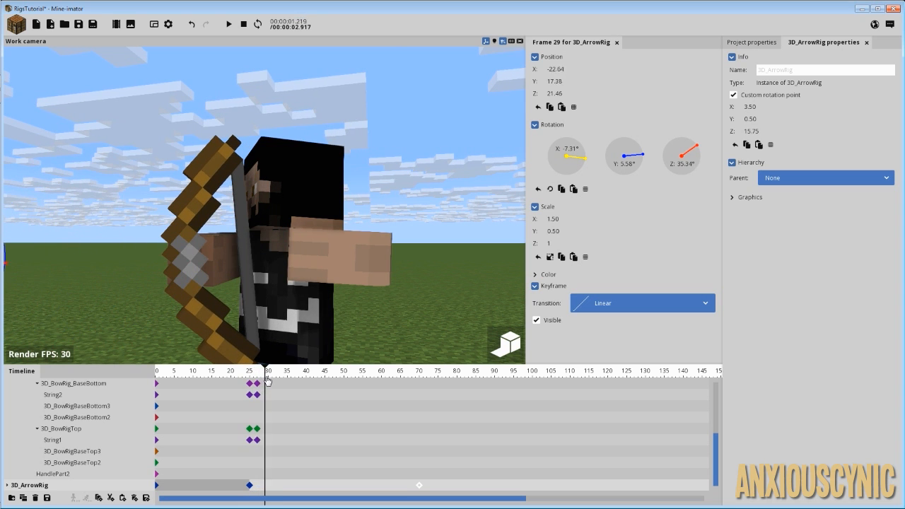
left_click(250, 370)
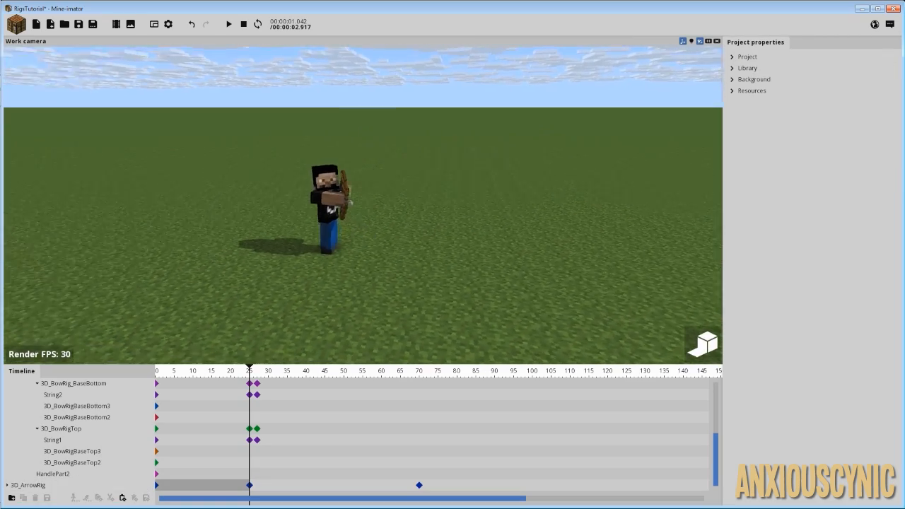
left_click(228, 23)
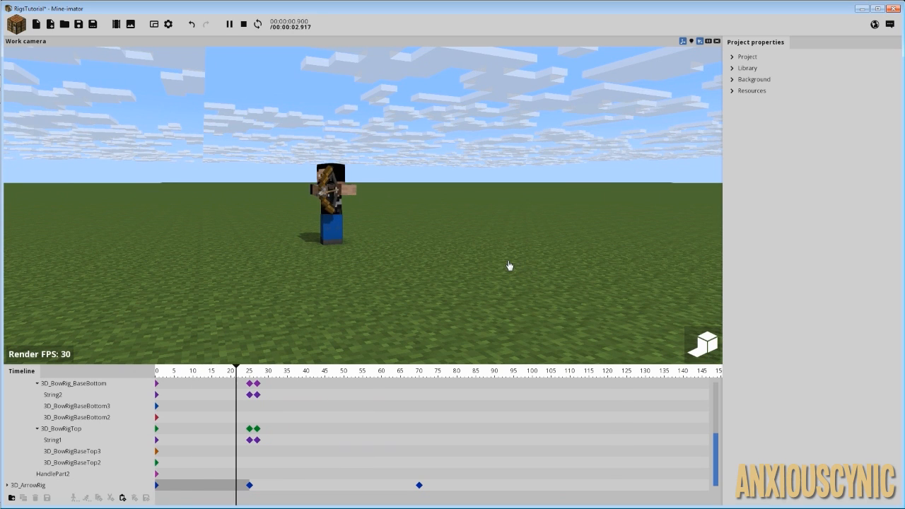
left_click(243, 24)
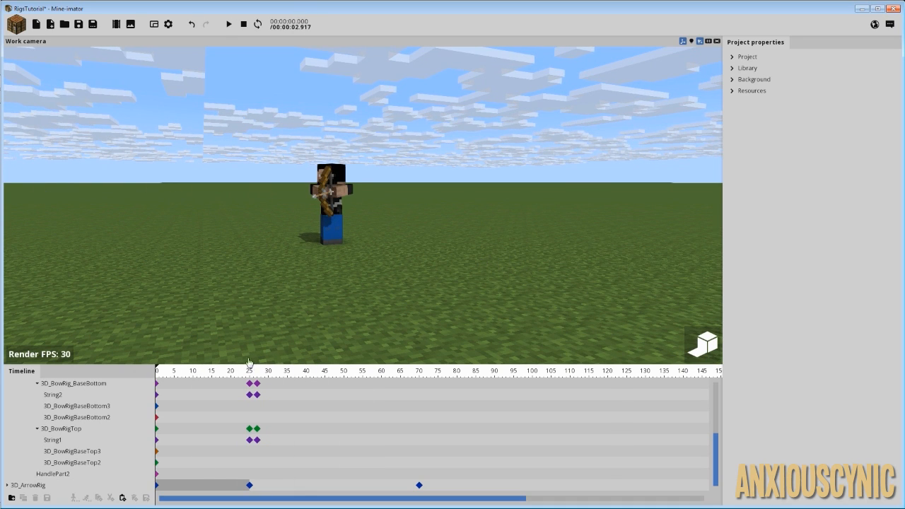
left_click(249, 369)
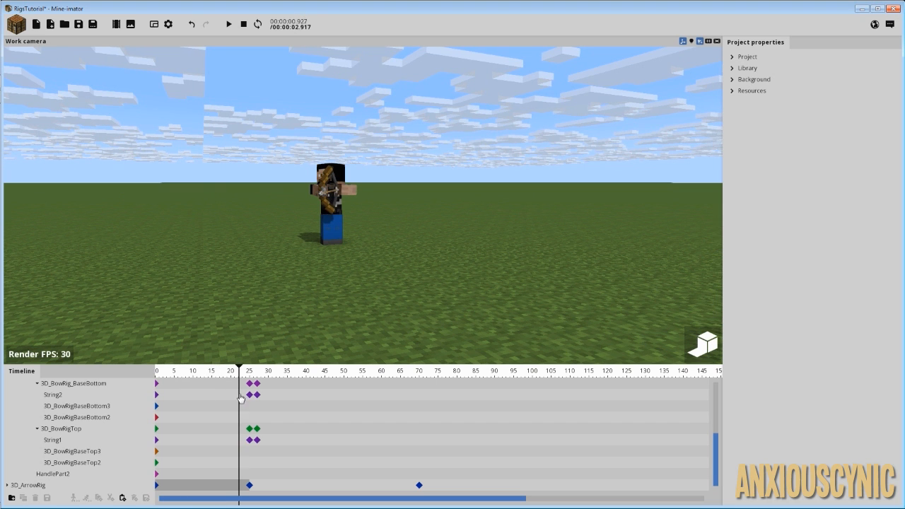
left_click(259, 388)
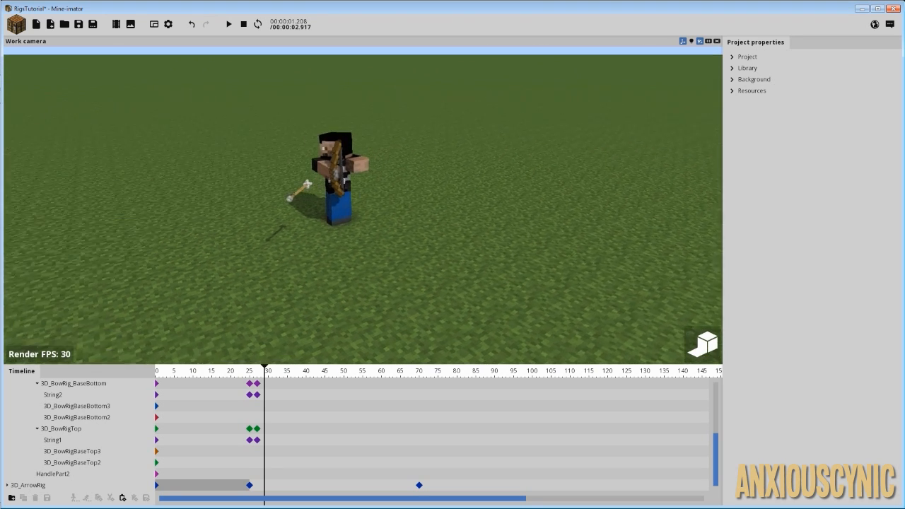
left_click(246, 371)
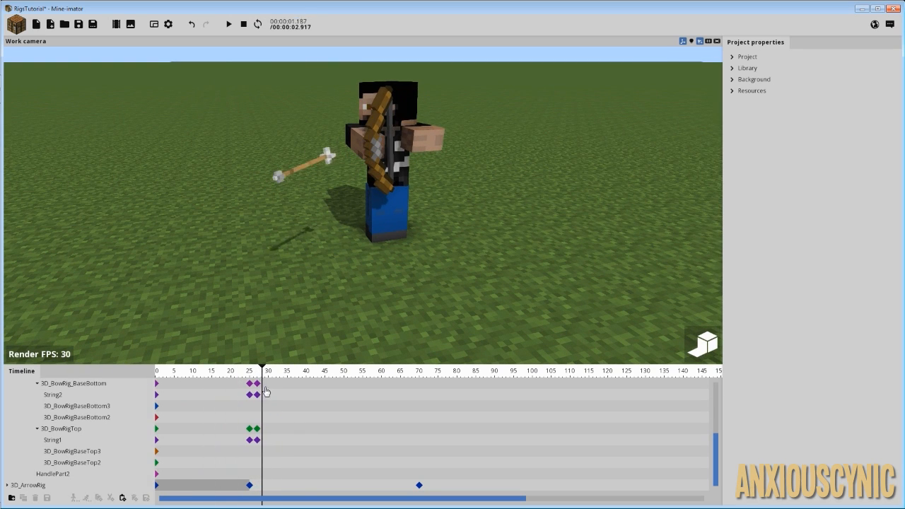
left_click(198, 369)
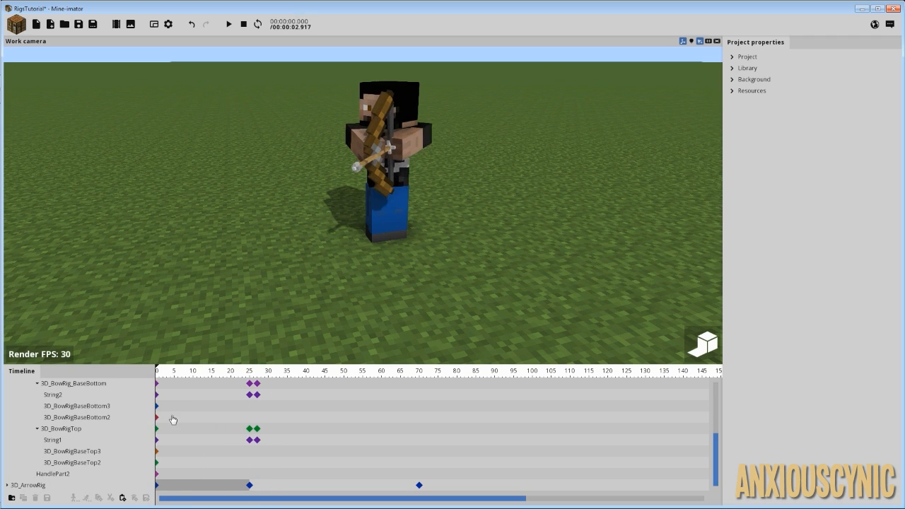
left_click(286, 370)
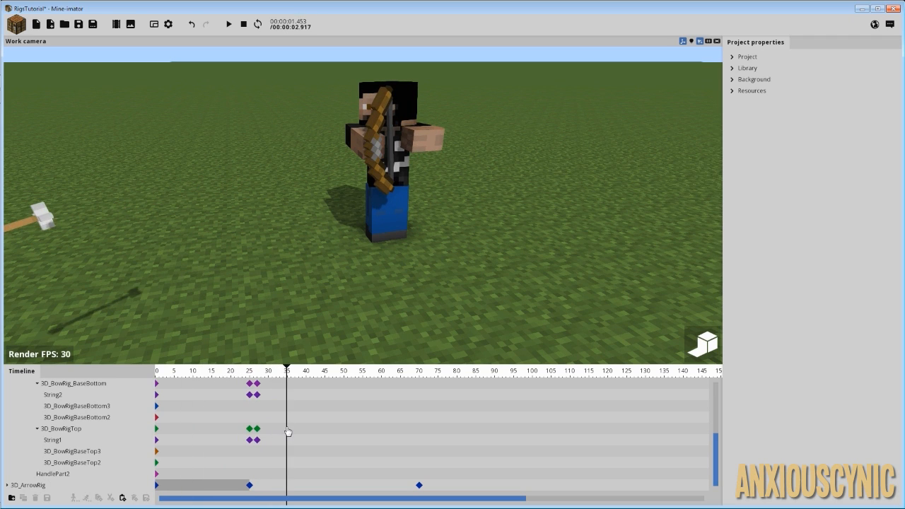
left_click(233, 370)
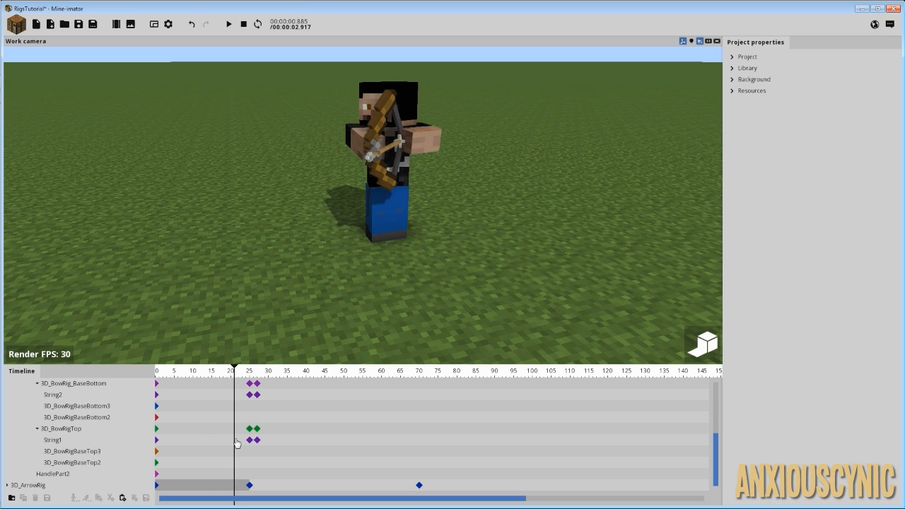
left_click(248, 369)
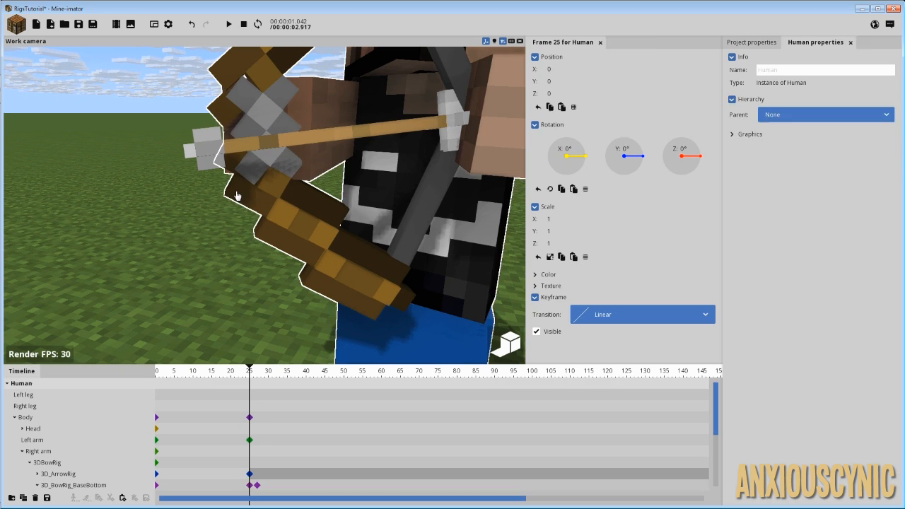
left_click(67, 439)
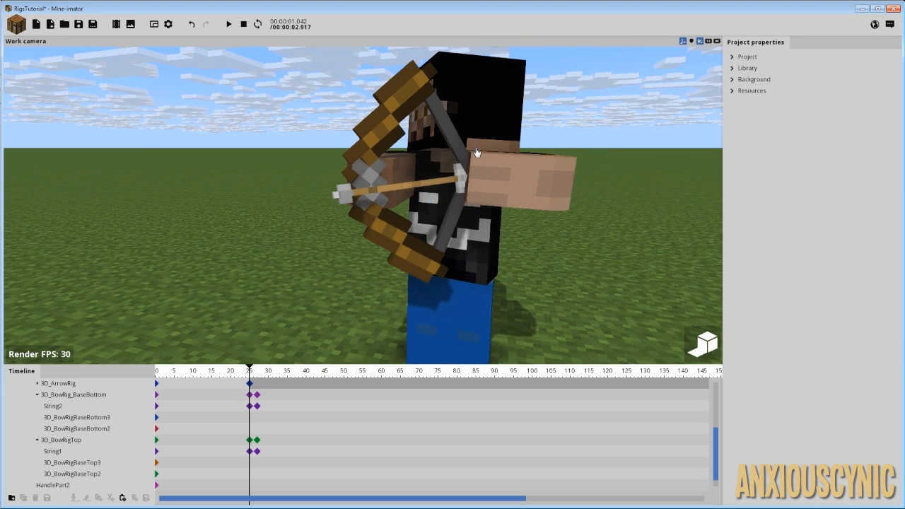
mouse_move(466, 150)
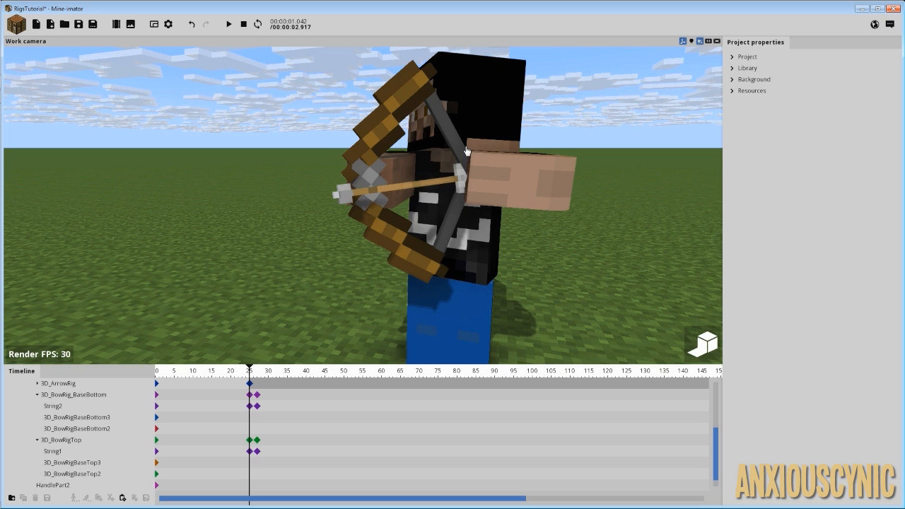
mouse_move(366, 181)
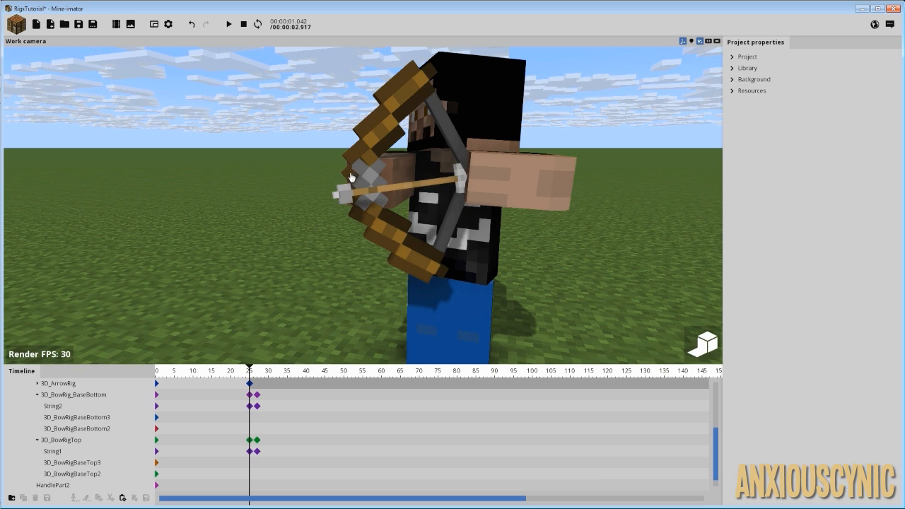
mouse_move(362, 180)
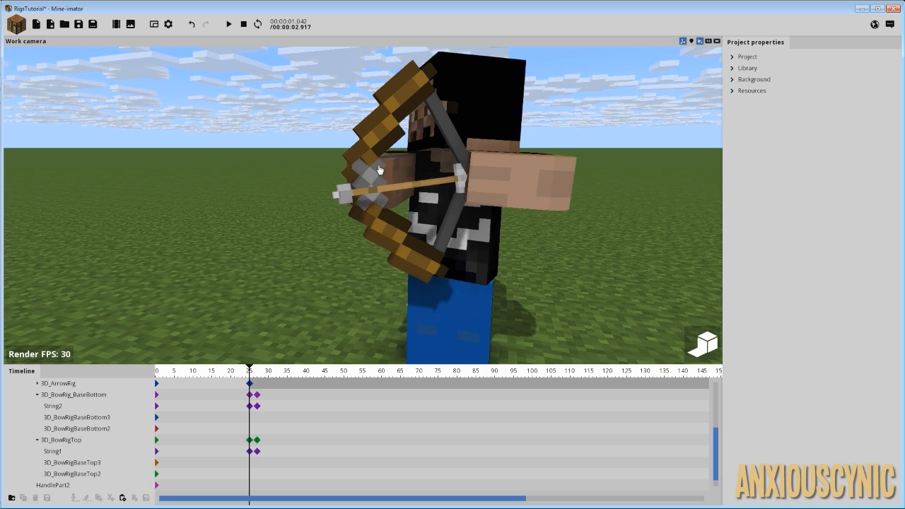
mouse_move(397, 168)
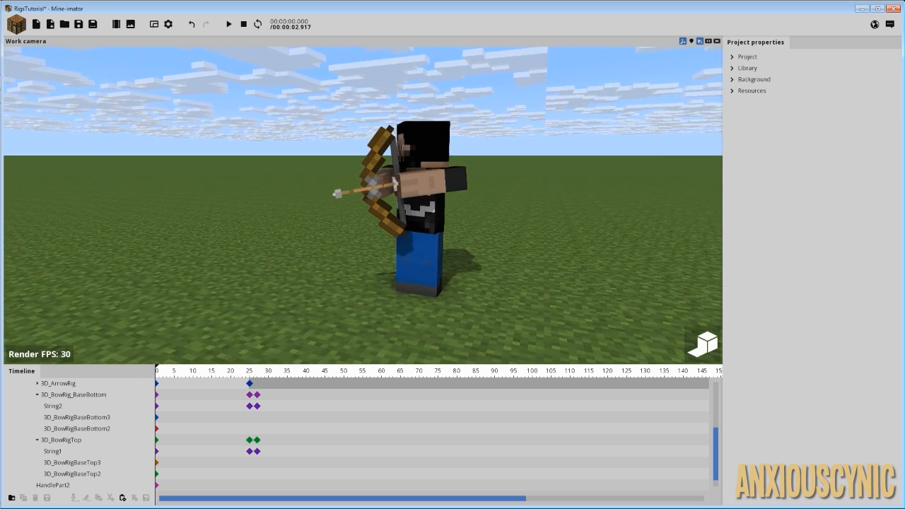
mouse_move(452, 200)
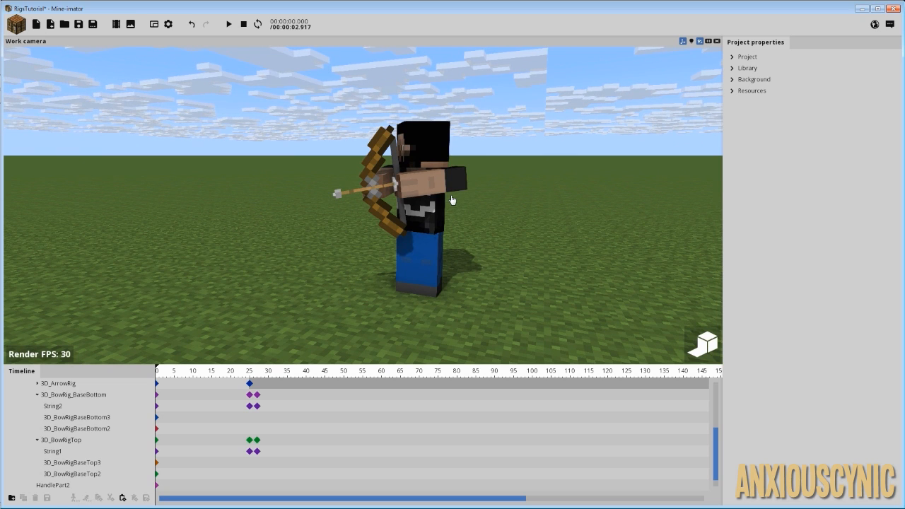
mouse_move(373, 308)
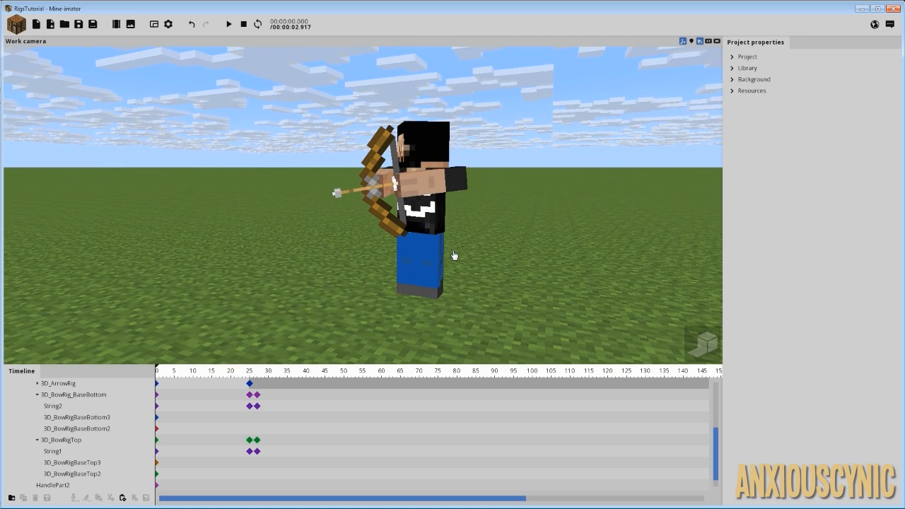
mouse_move(453, 253)
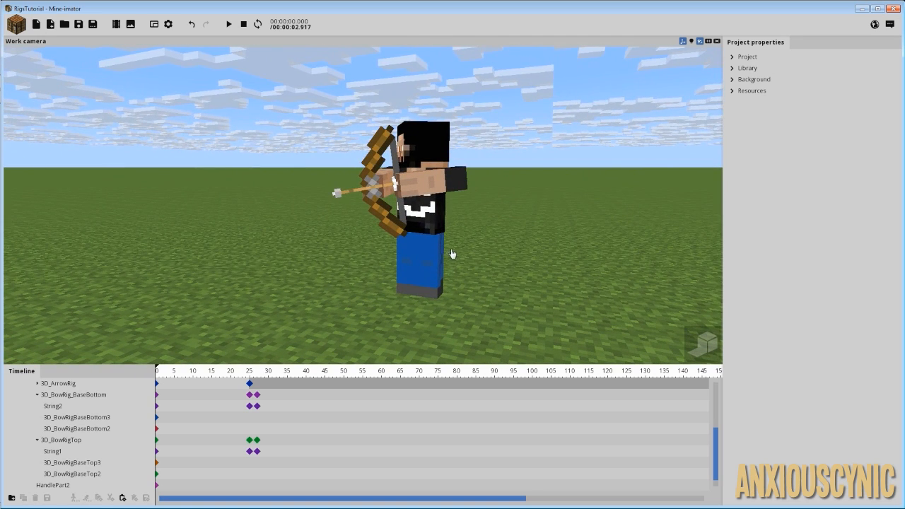
mouse_move(493, 213)
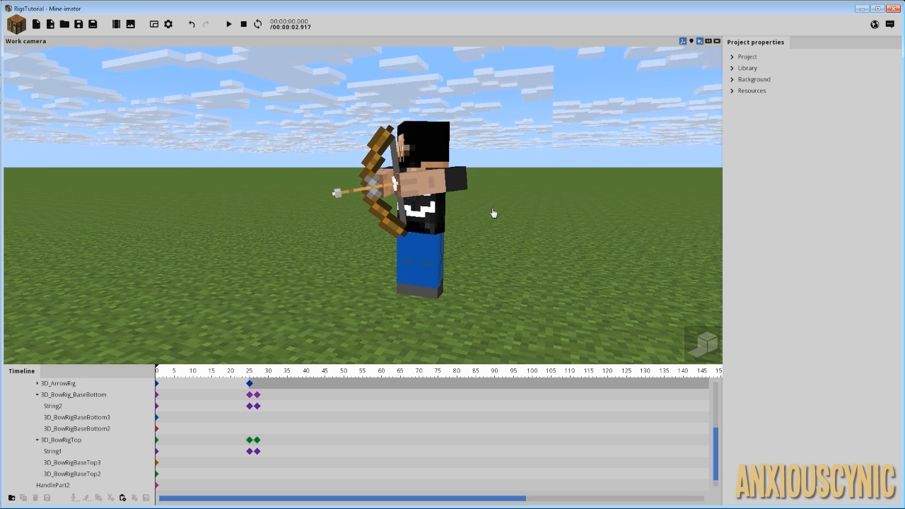
mouse_move(486, 209)
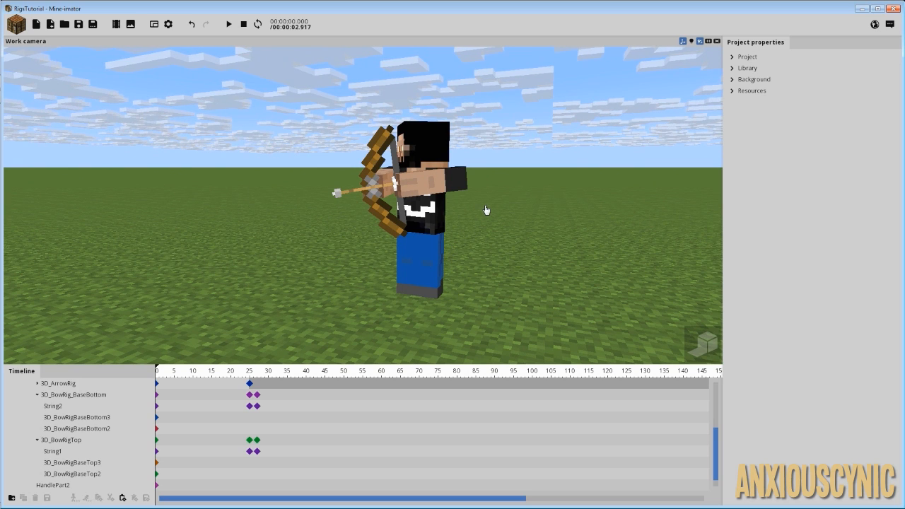